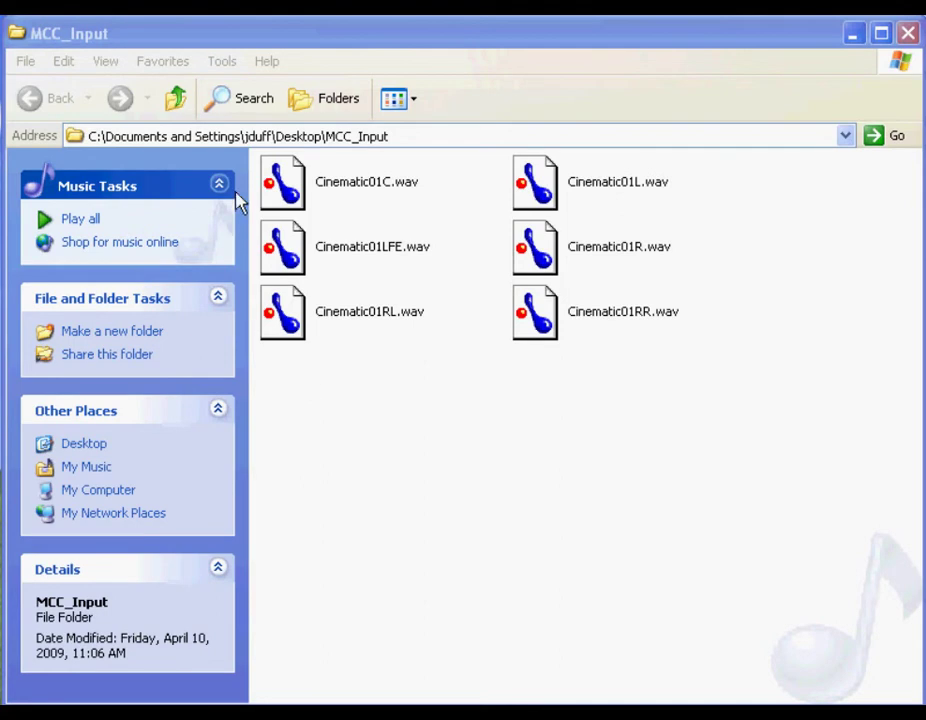
mouse_move(608, 390)
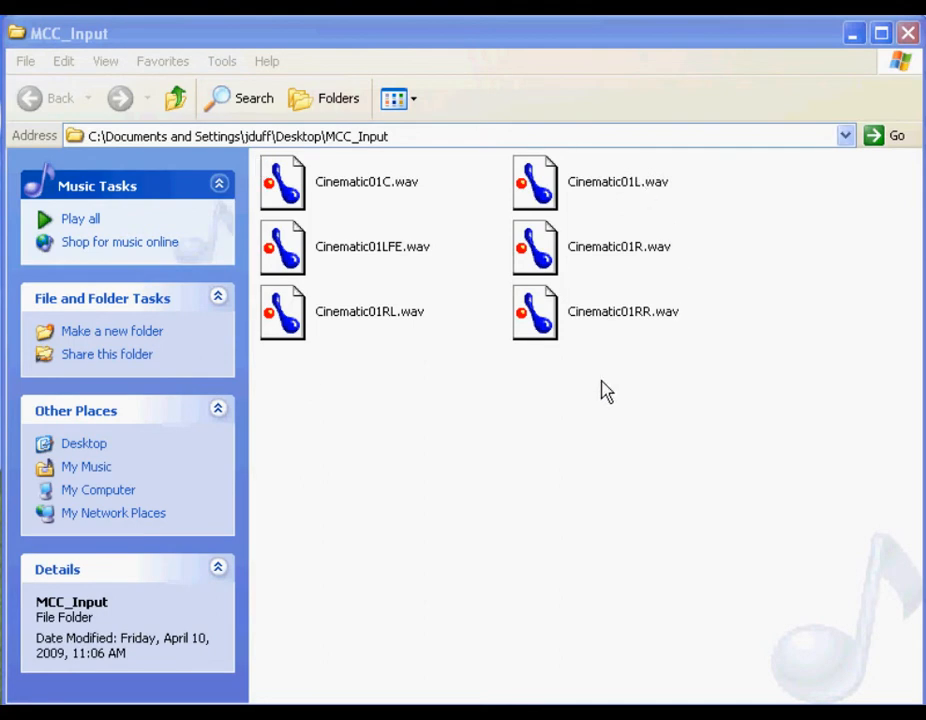
mouse_move(518, 428)
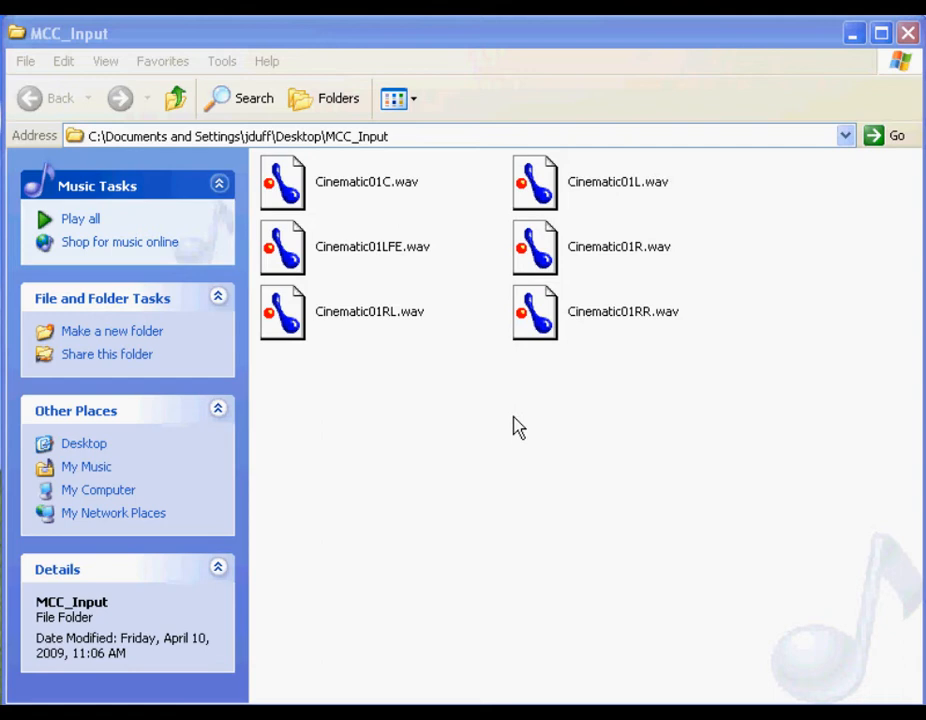
mouse_move(414, 258)
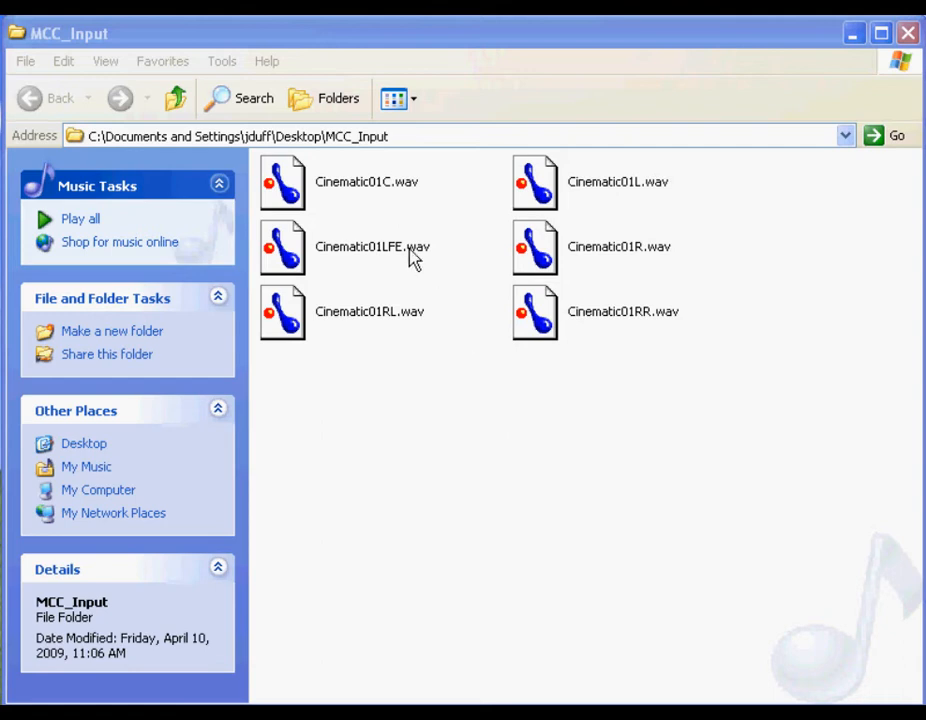
mouse_move(392, 200)
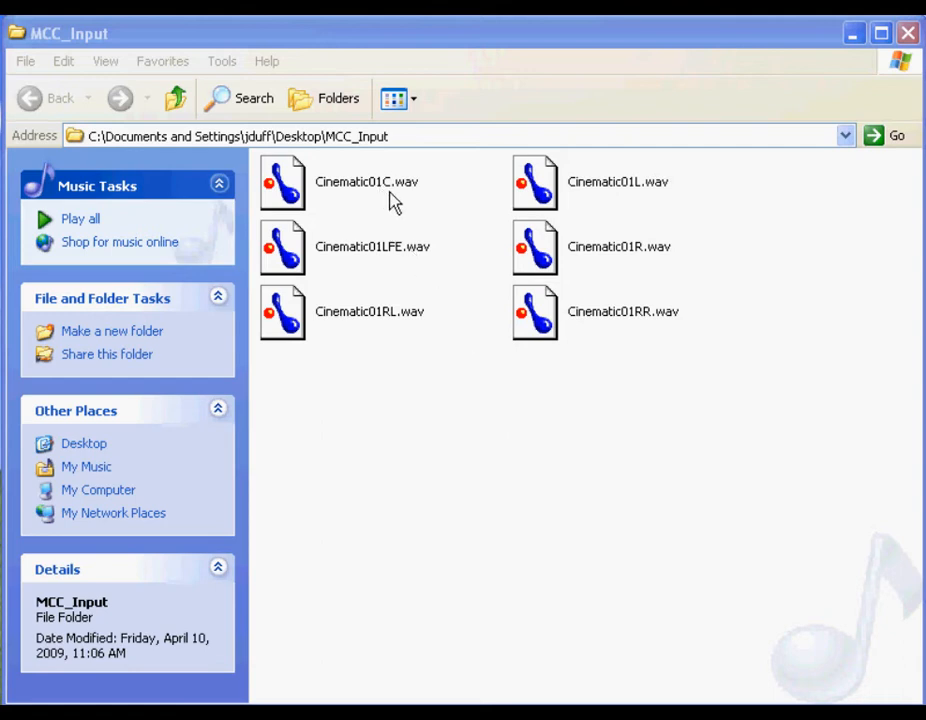
mouse_move(384, 262)
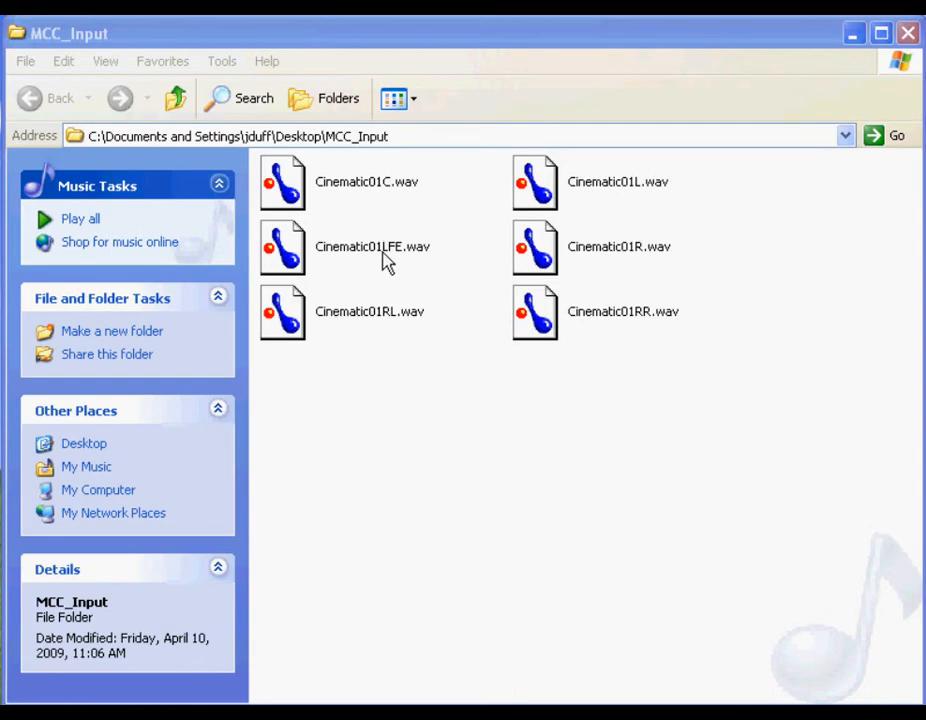
mouse_move(380, 328)
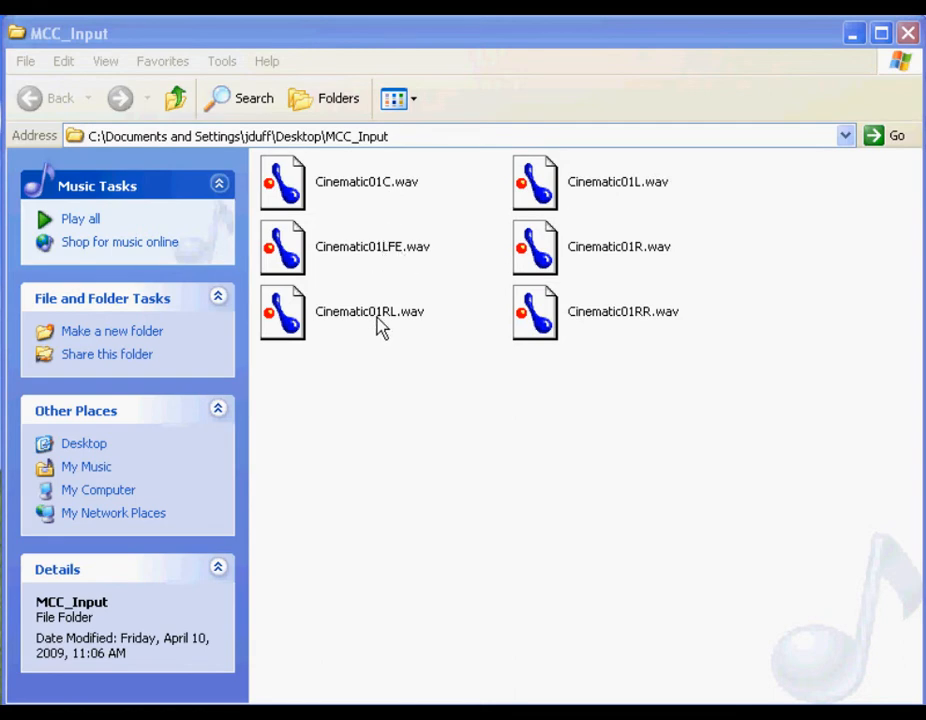
mouse_move(604, 336)
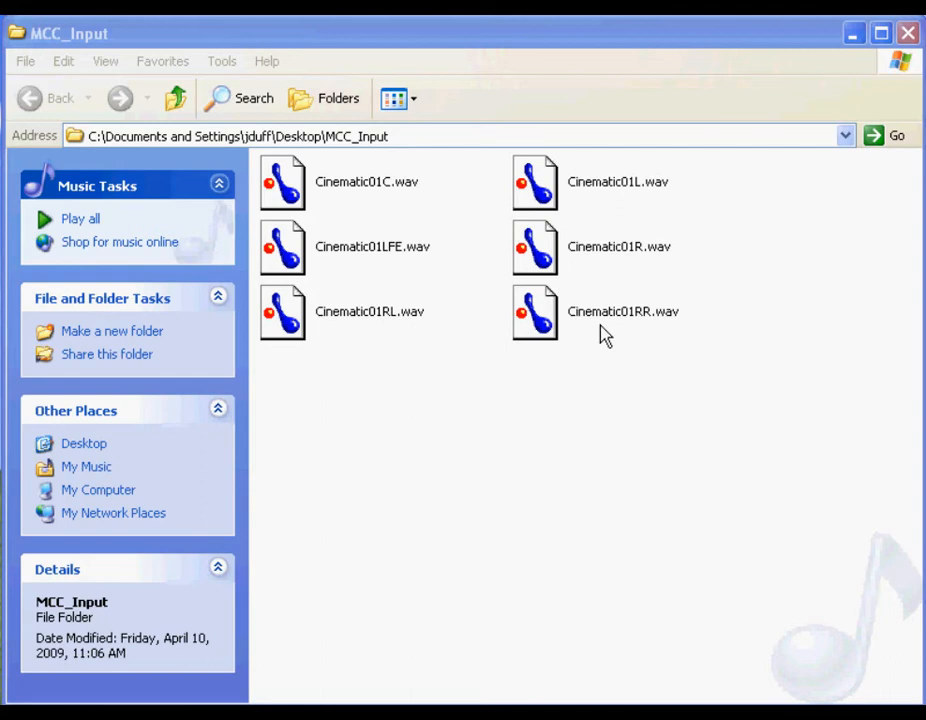
mouse_move(658, 330)
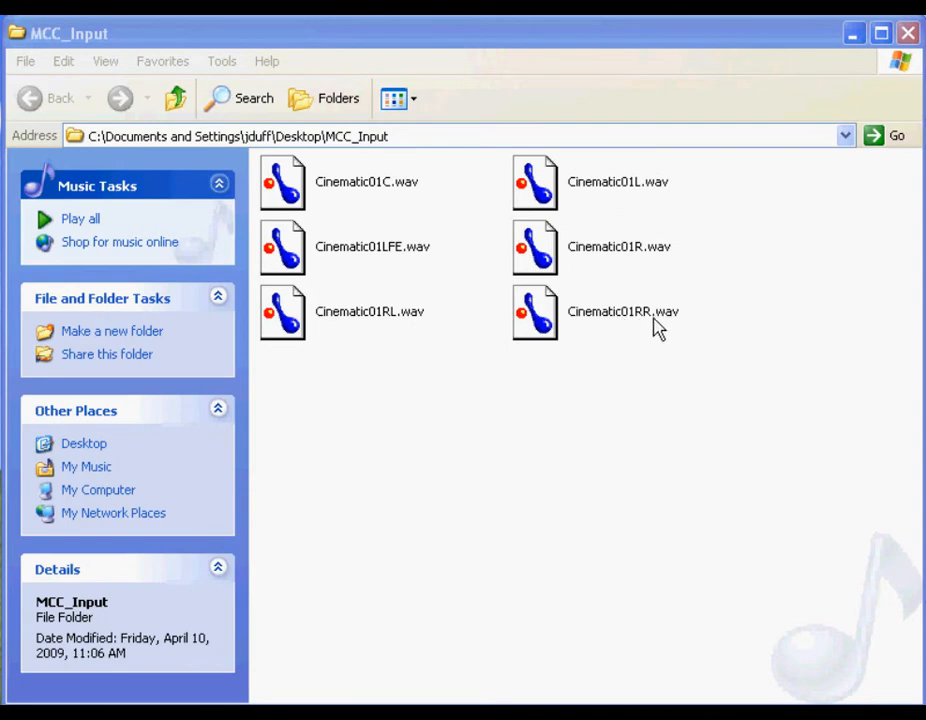
mouse_move(644, 228)
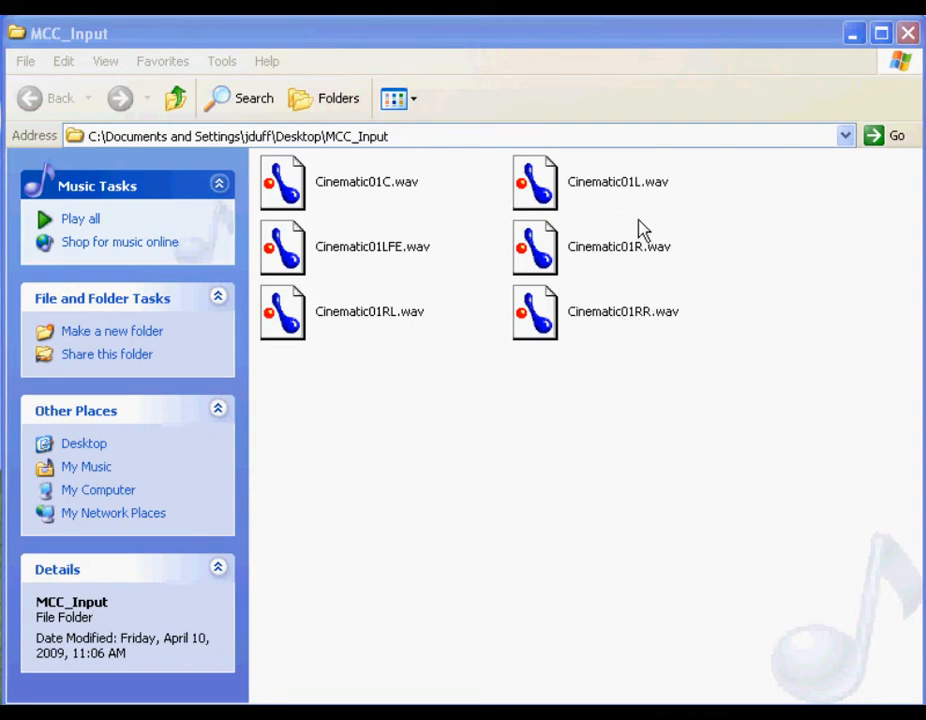
mouse_move(644, 198)
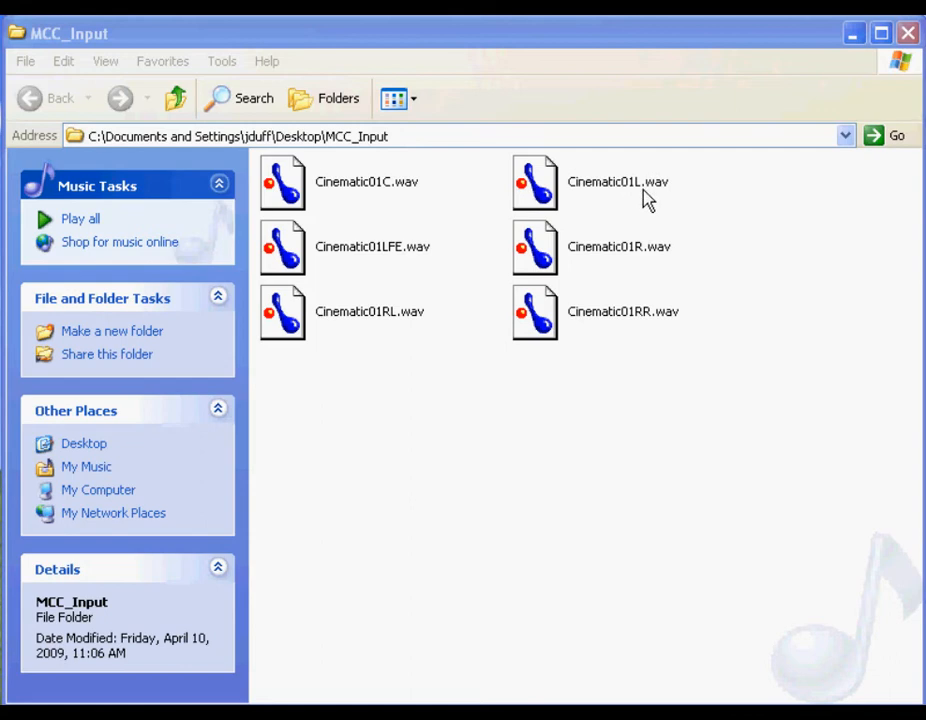
mouse_move(544, 428)
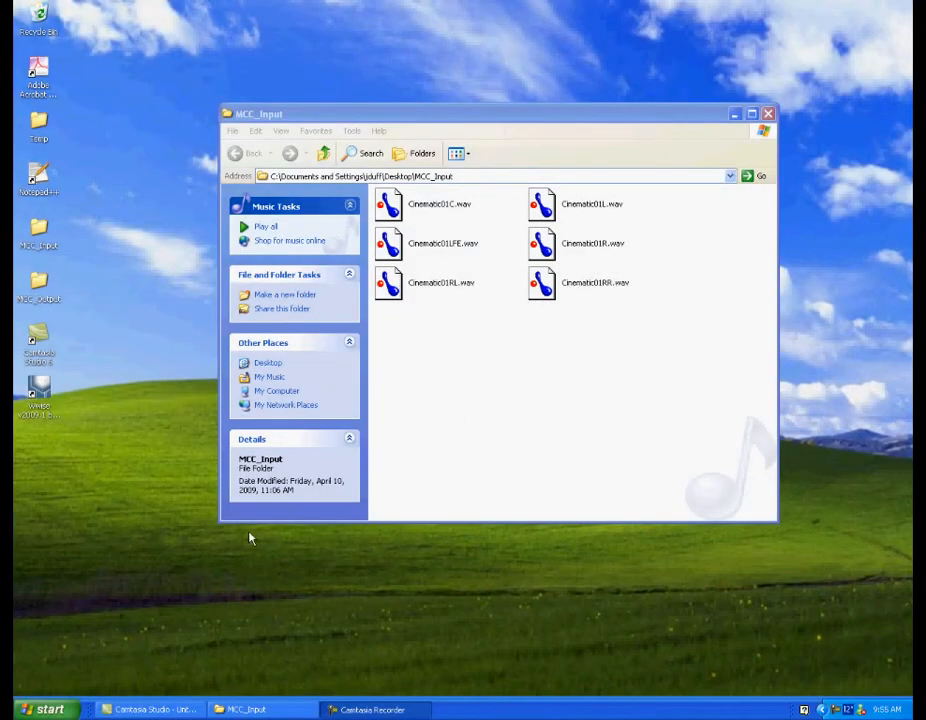
Step: Launch Multi-Channel Creator from the Wwise v2009.1 Tools group in the Start Menu
click(44, 708)
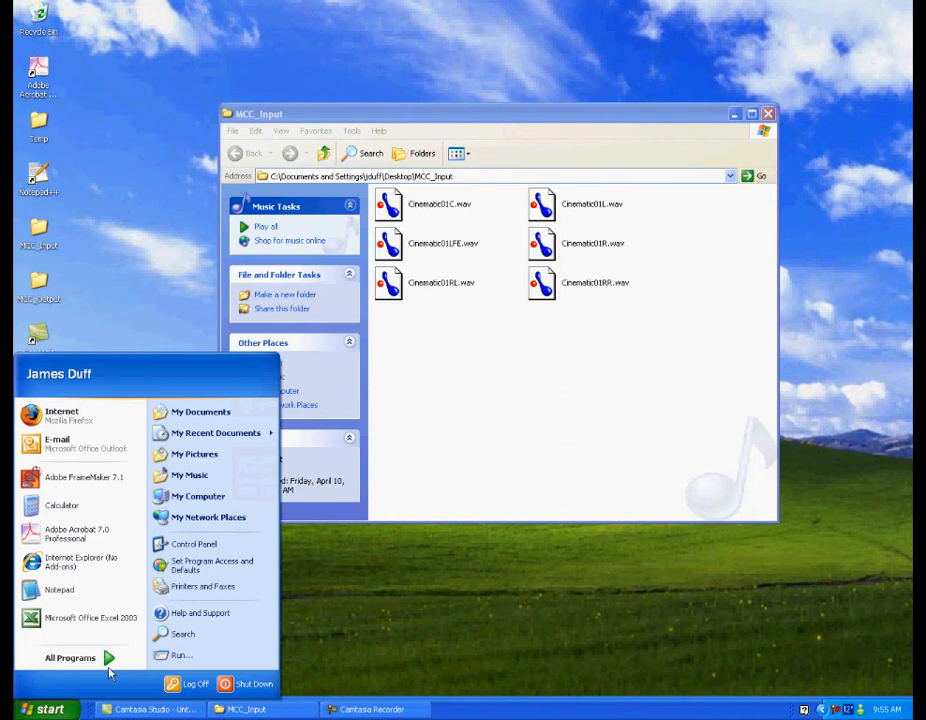
click(68, 656)
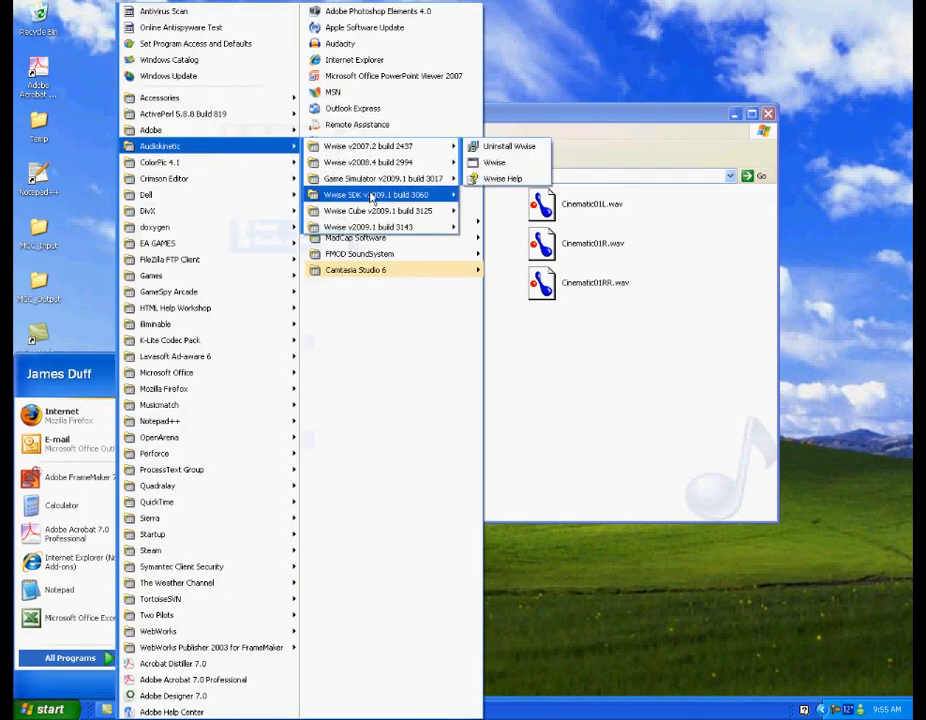
mouse_move(370, 228)
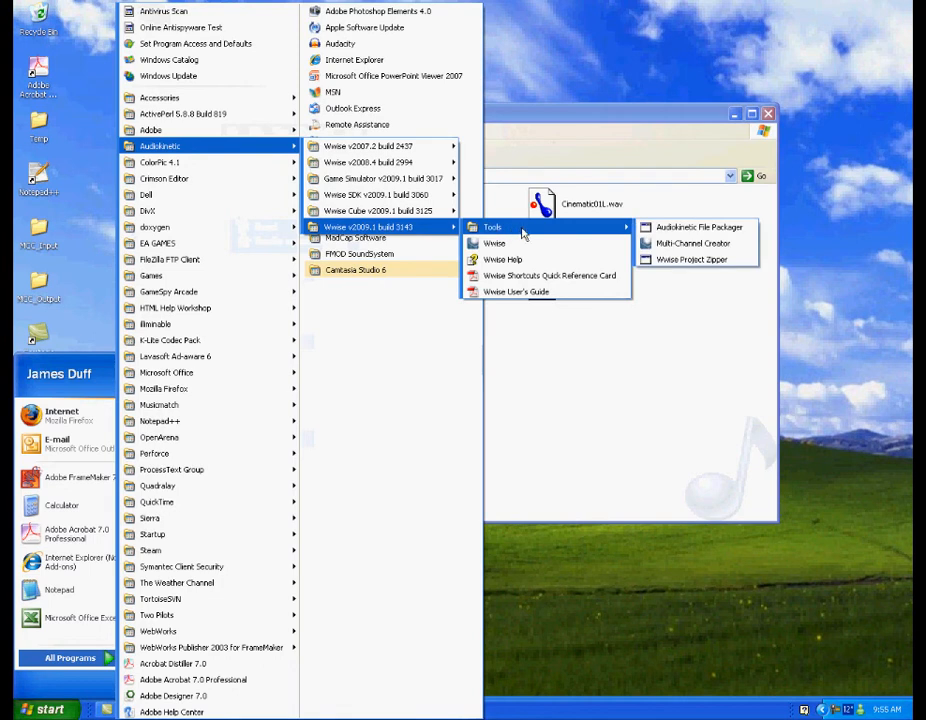
click(692, 244)
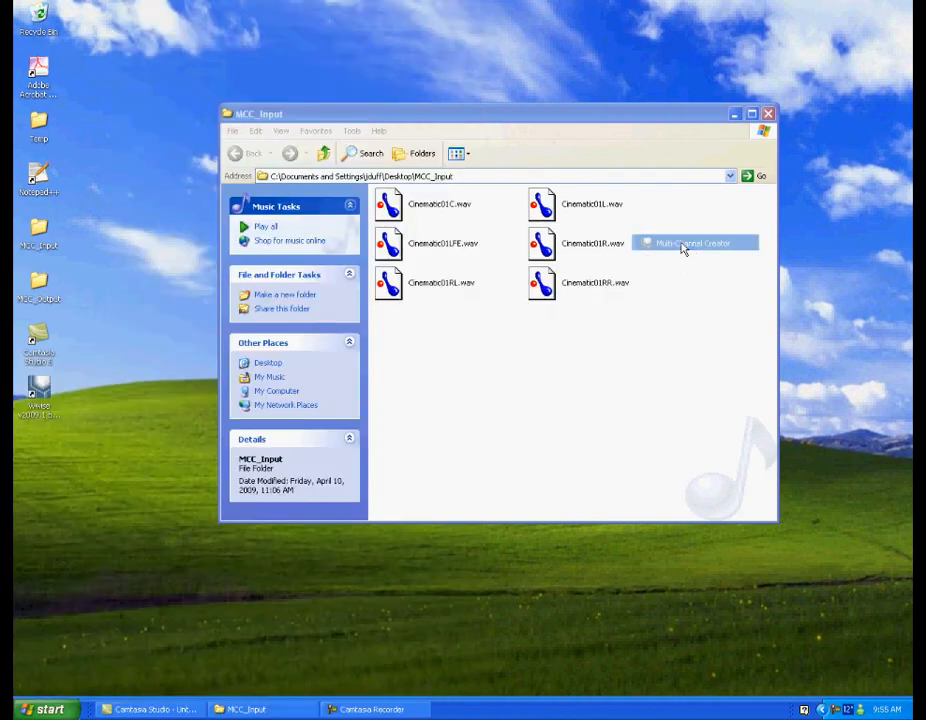
click(692, 244)
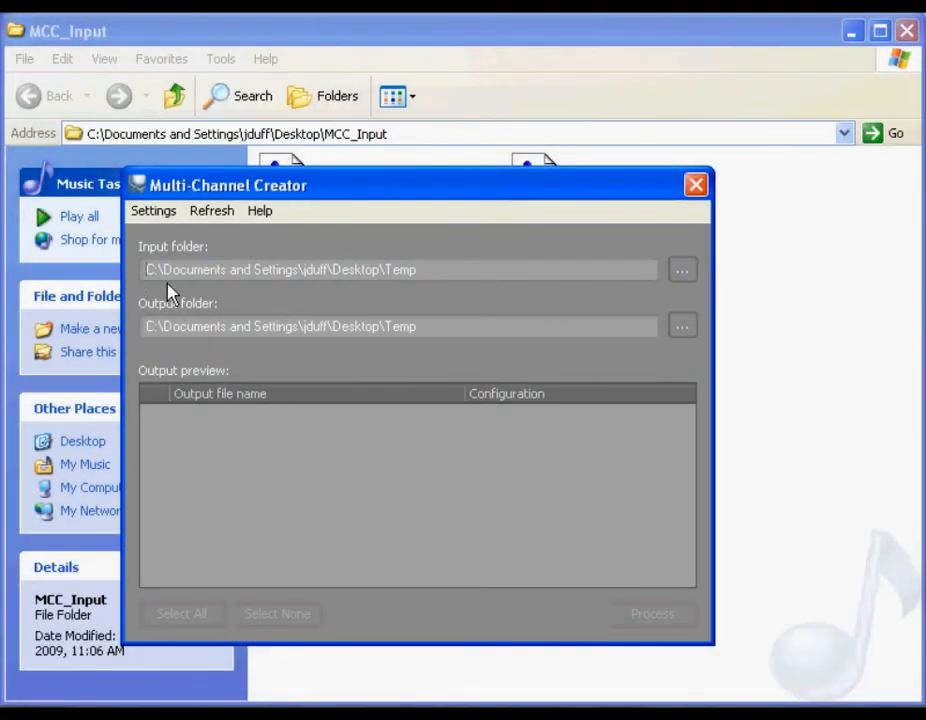
mouse_move(178, 348)
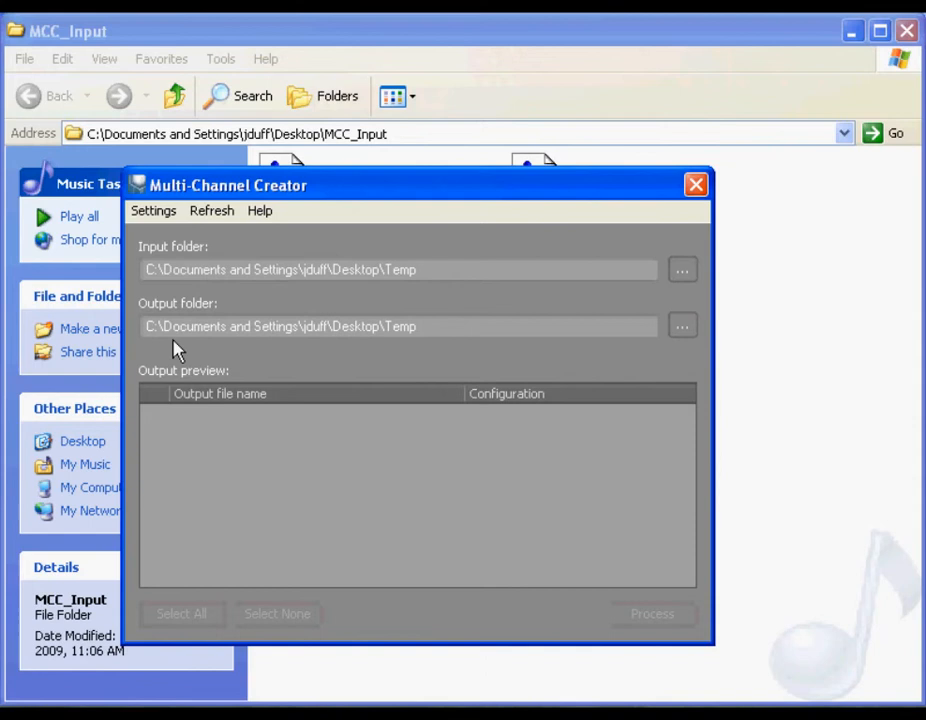
mouse_move(222, 302)
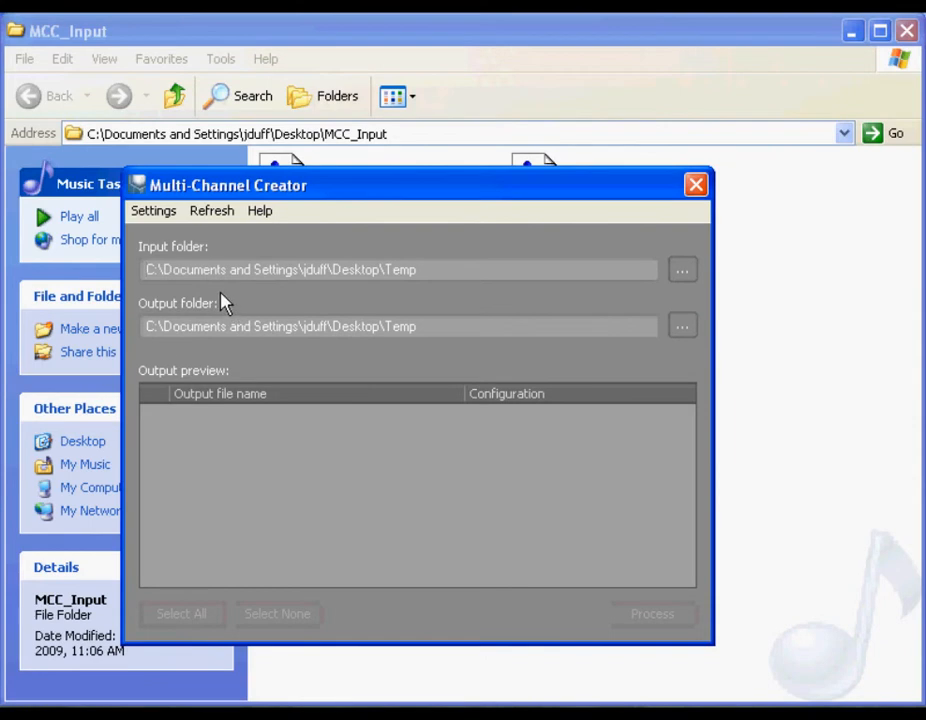
Step: Drop down the Settings menu of the Multi-Channel Creator window
click(152, 210)
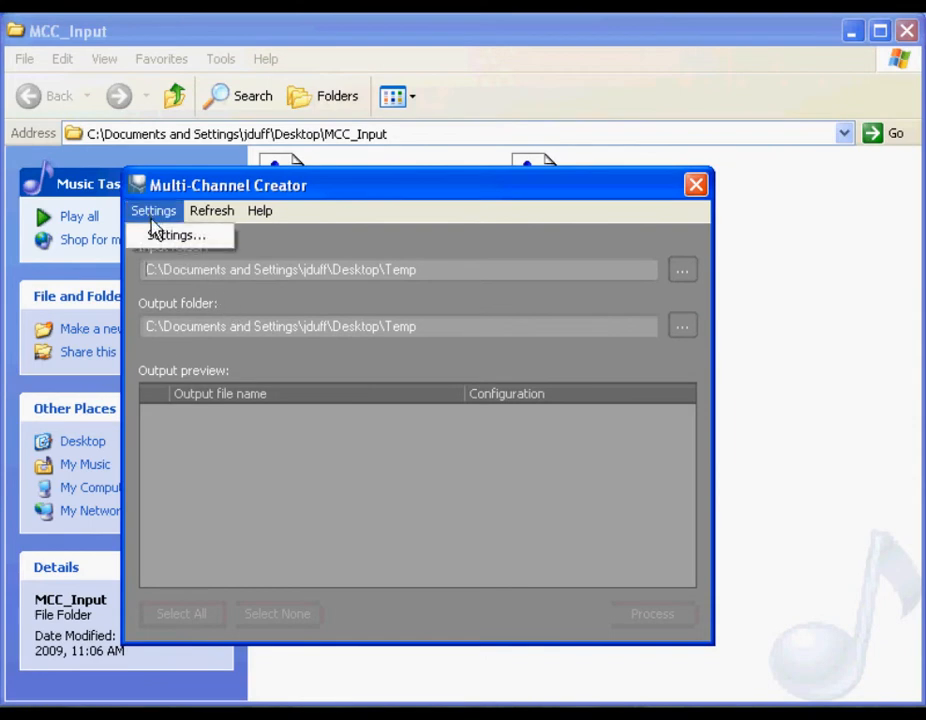
Step: Review mono suffixes L, R, C, LFE, RL, RR and keep 'Pad shortest files with silence'
click(176, 234)
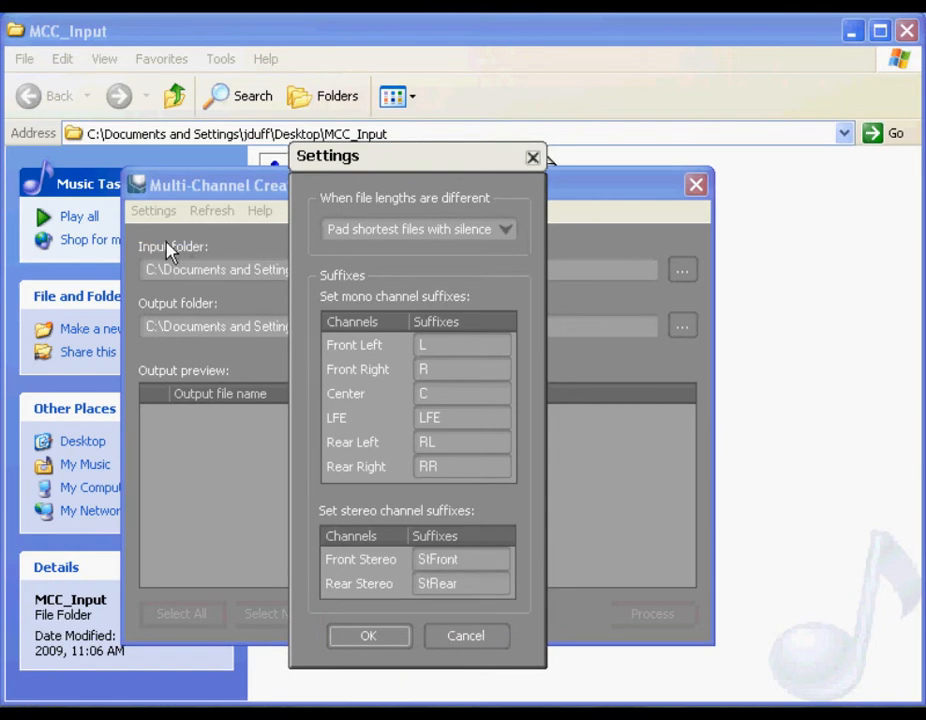
mouse_move(322, 316)
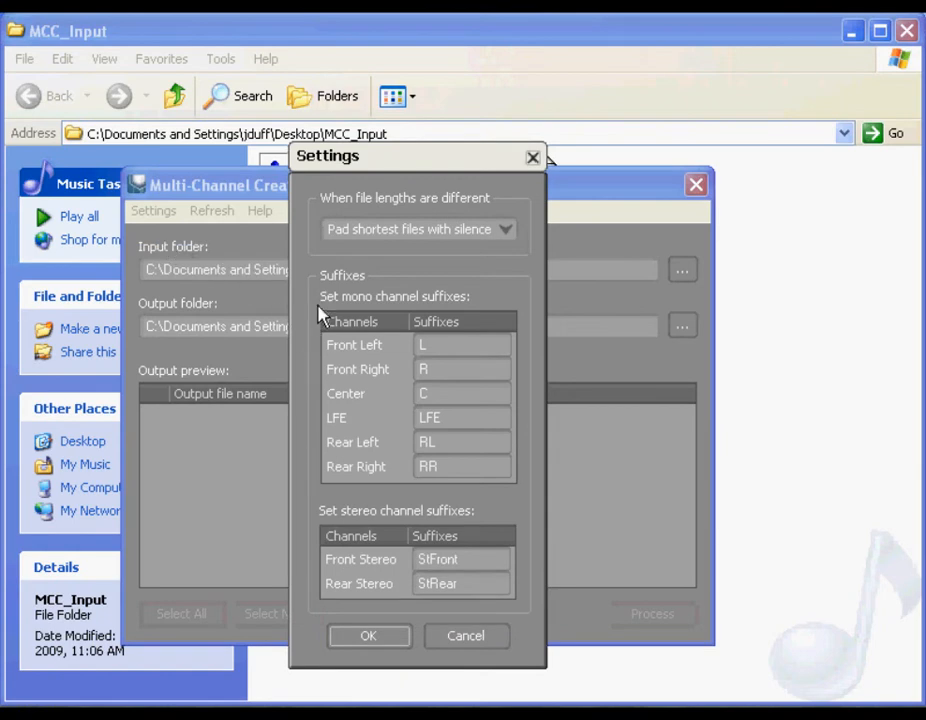
mouse_move(398, 524)
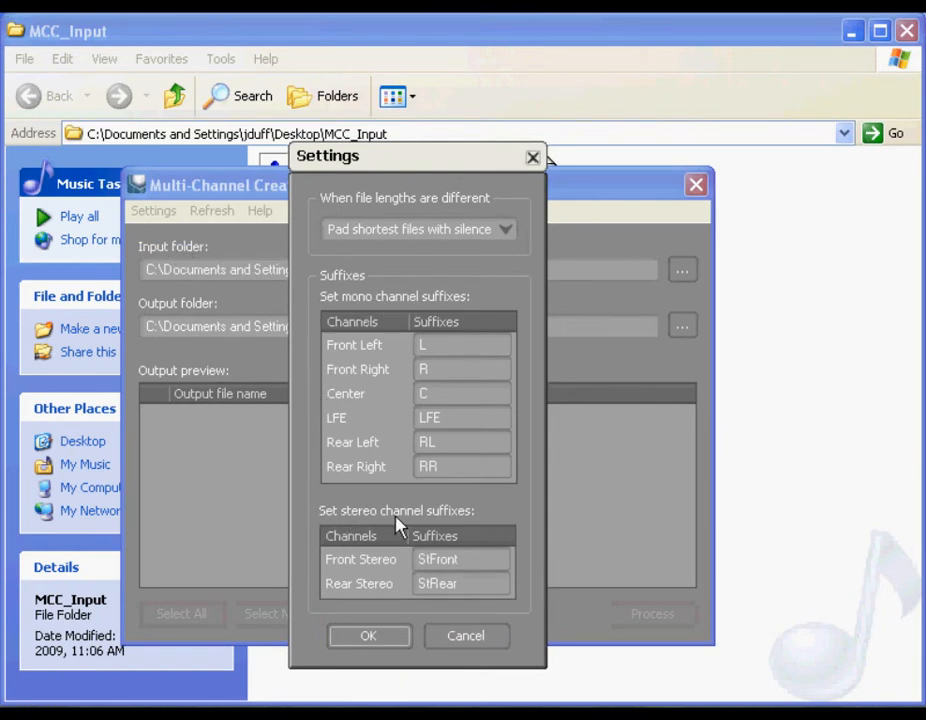
mouse_move(452, 524)
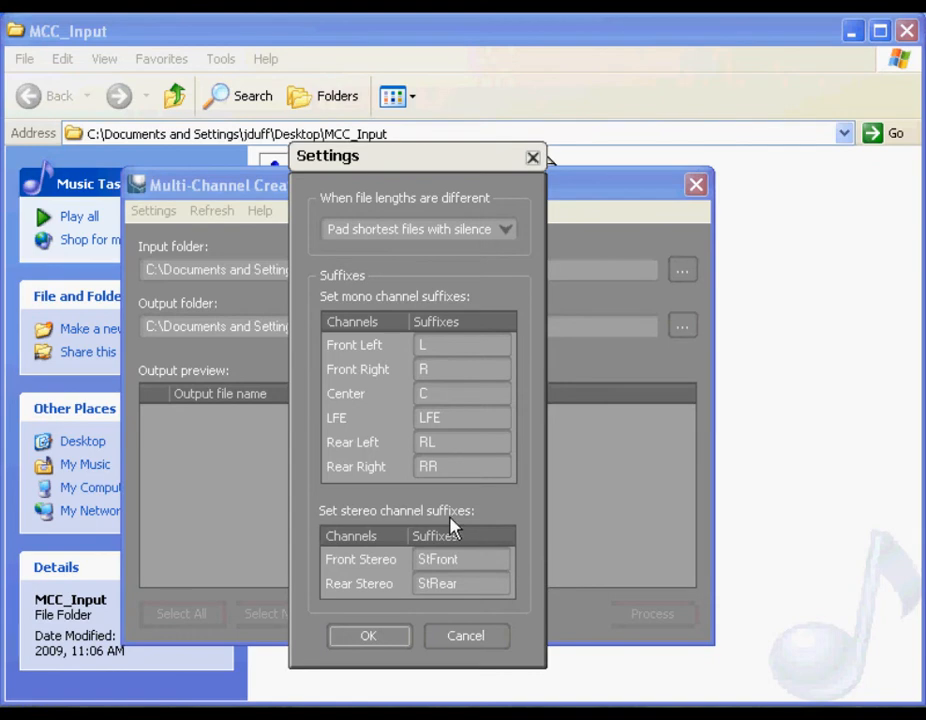
mouse_move(440, 364)
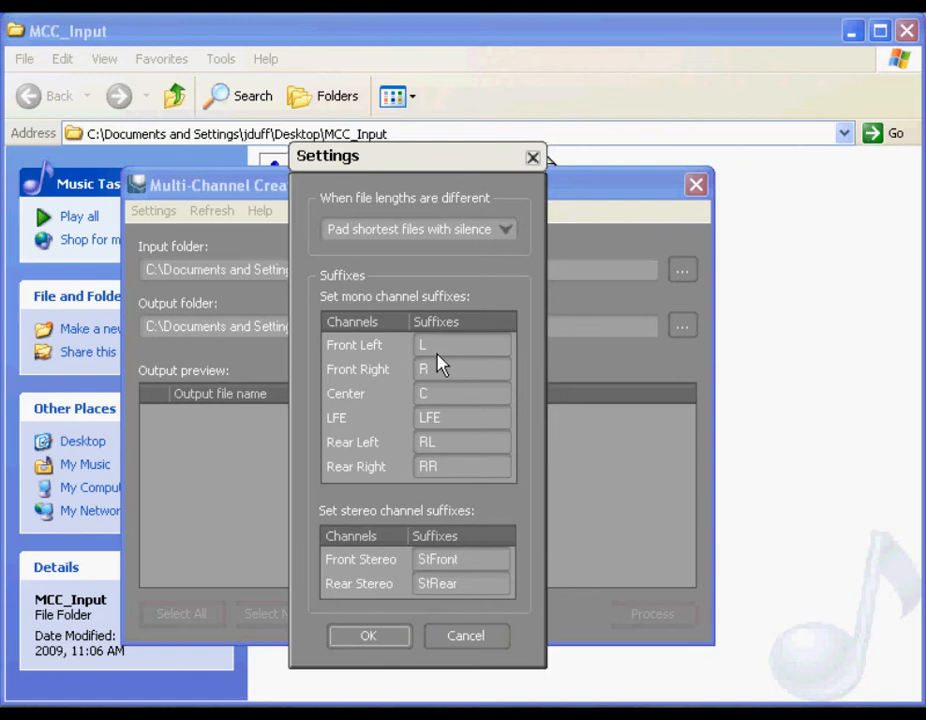
click(460, 344)
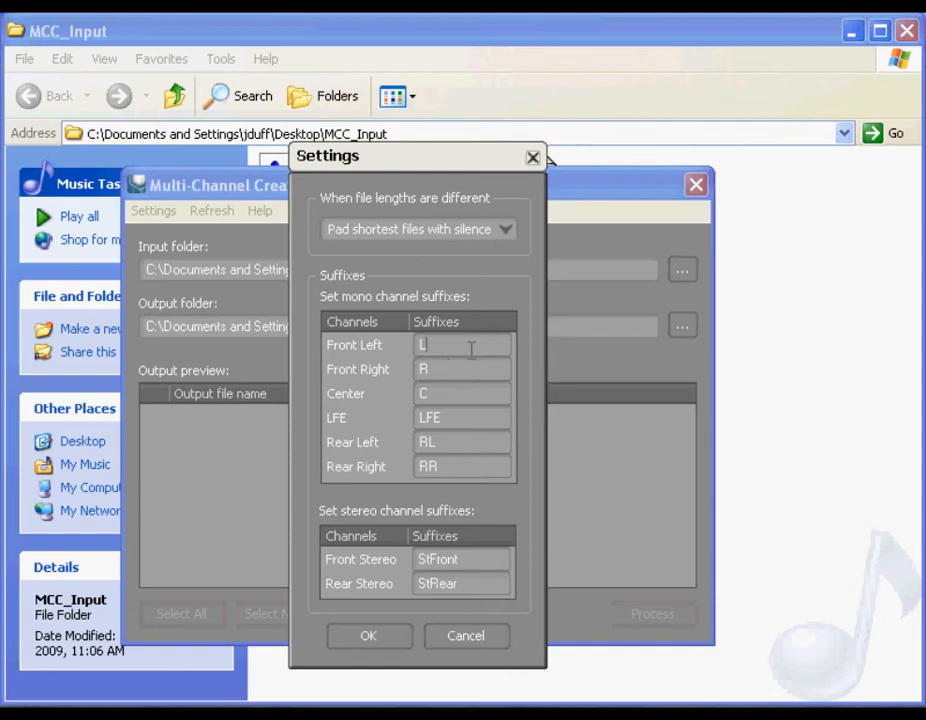
click(506, 228)
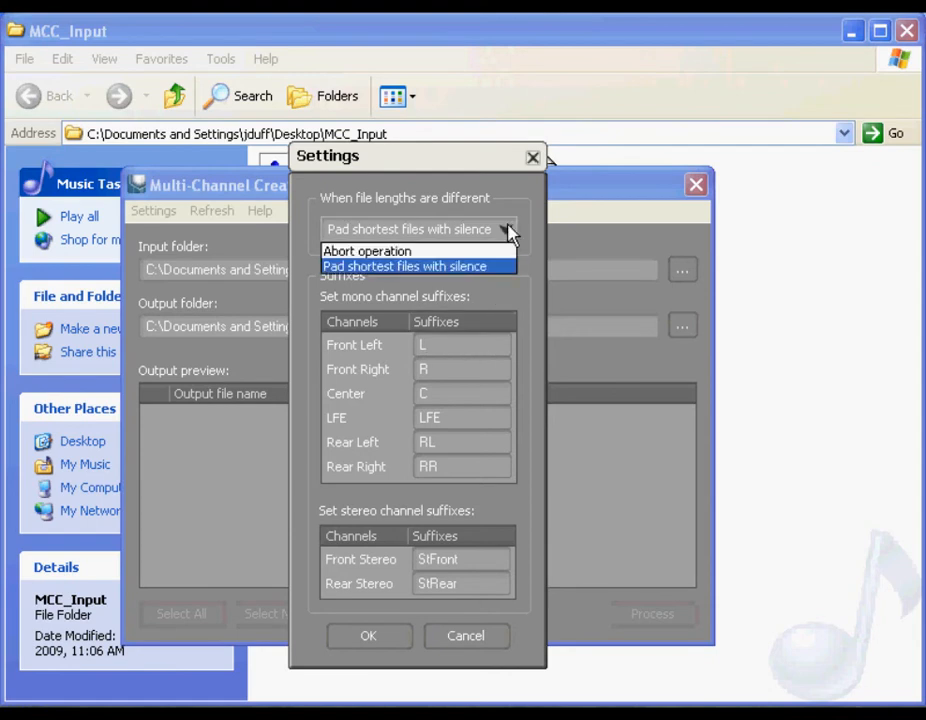
mouse_move(500, 270)
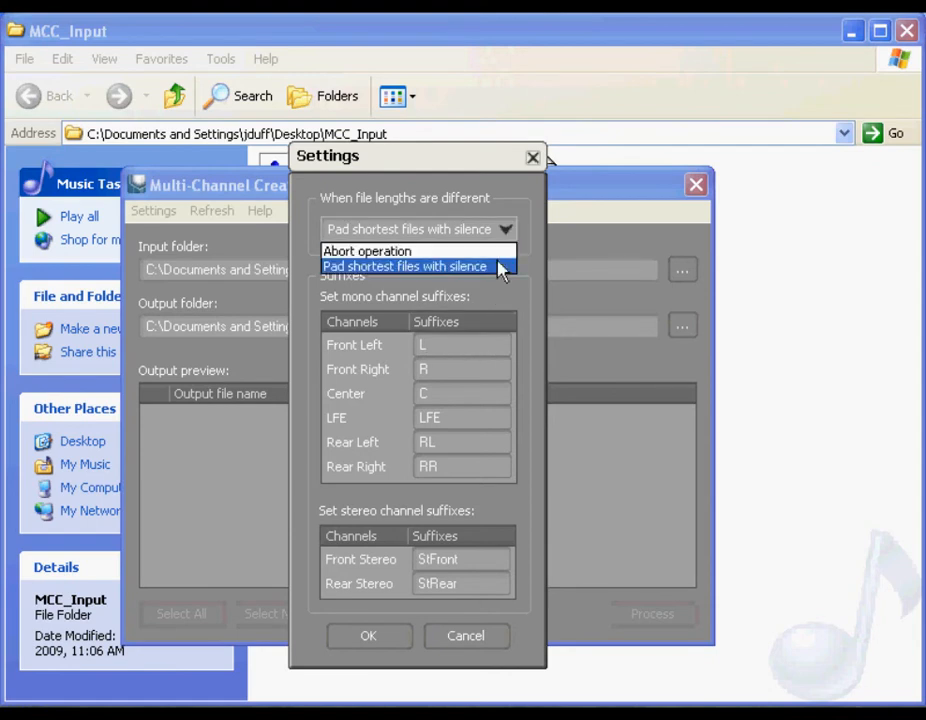
click(404, 266)
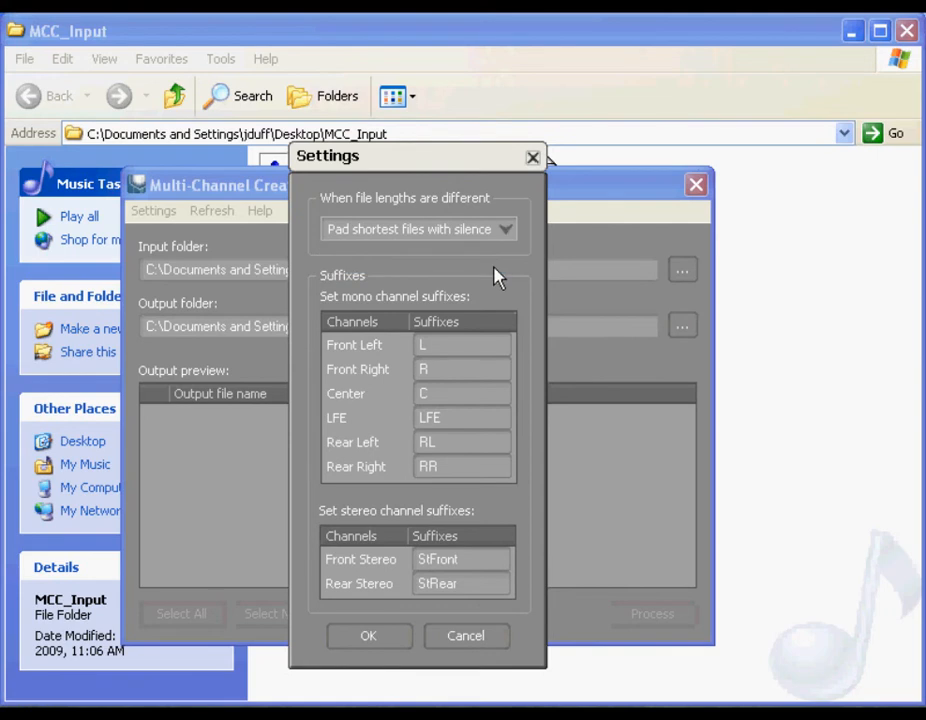
mouse_move(408, 620)
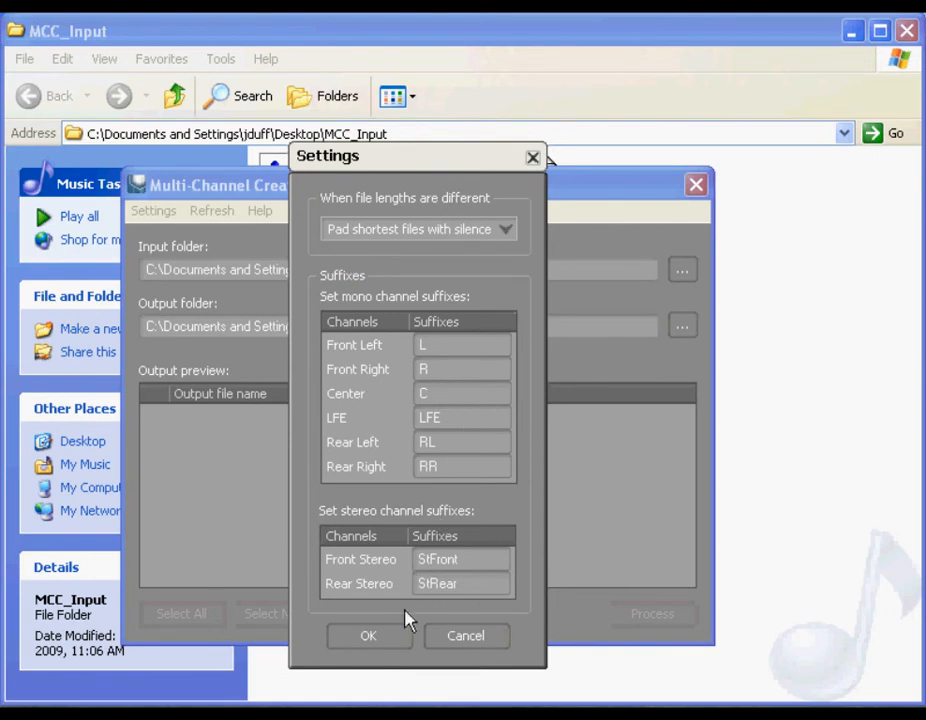
Step: Accept the settings and point the input folder to MCC_Input, previewing Cinematic01.wav as 5.1
click(368, 636)
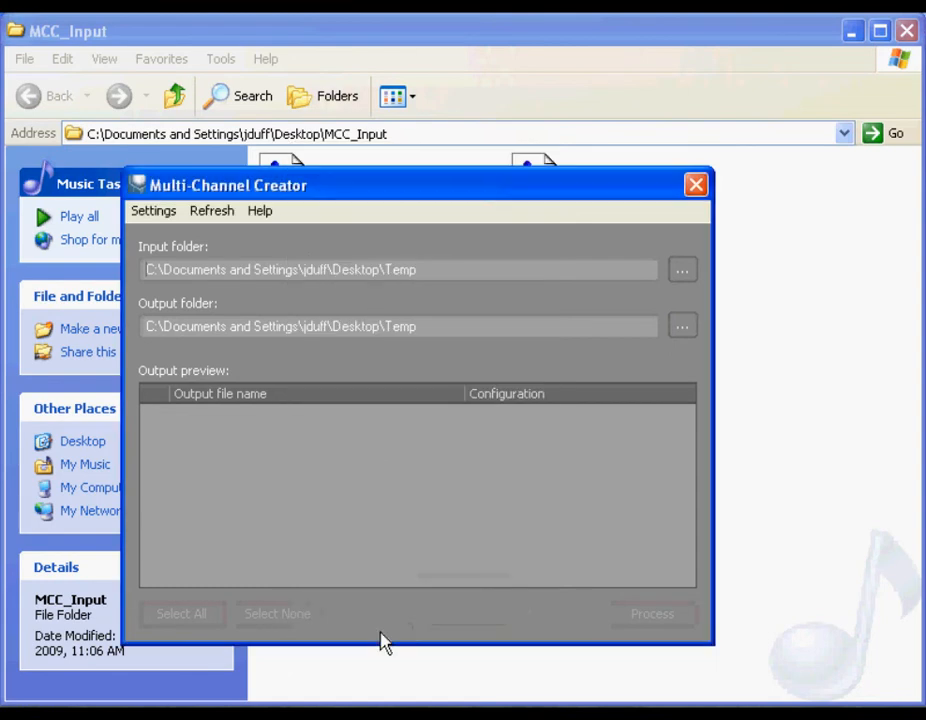
mouse_move(392, 490)
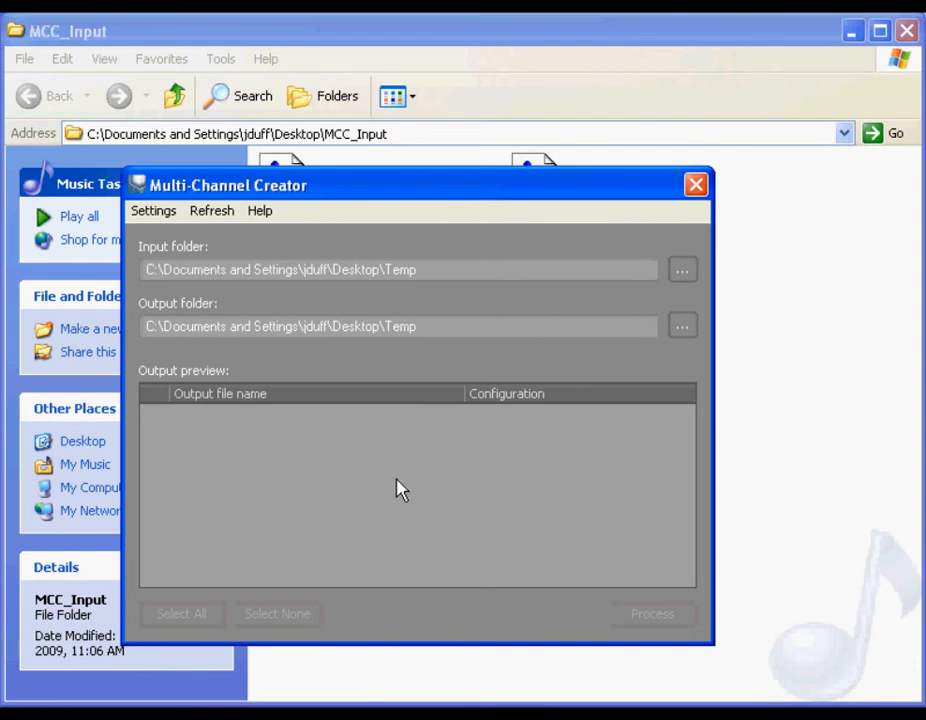
mouse_move(432, 474)
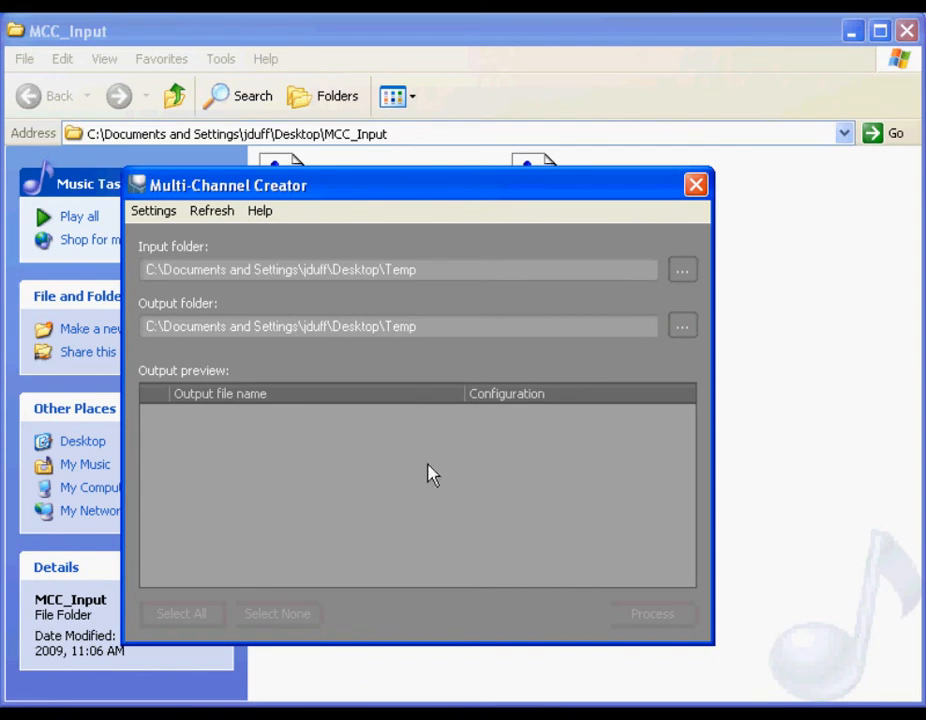
click(682, 268)
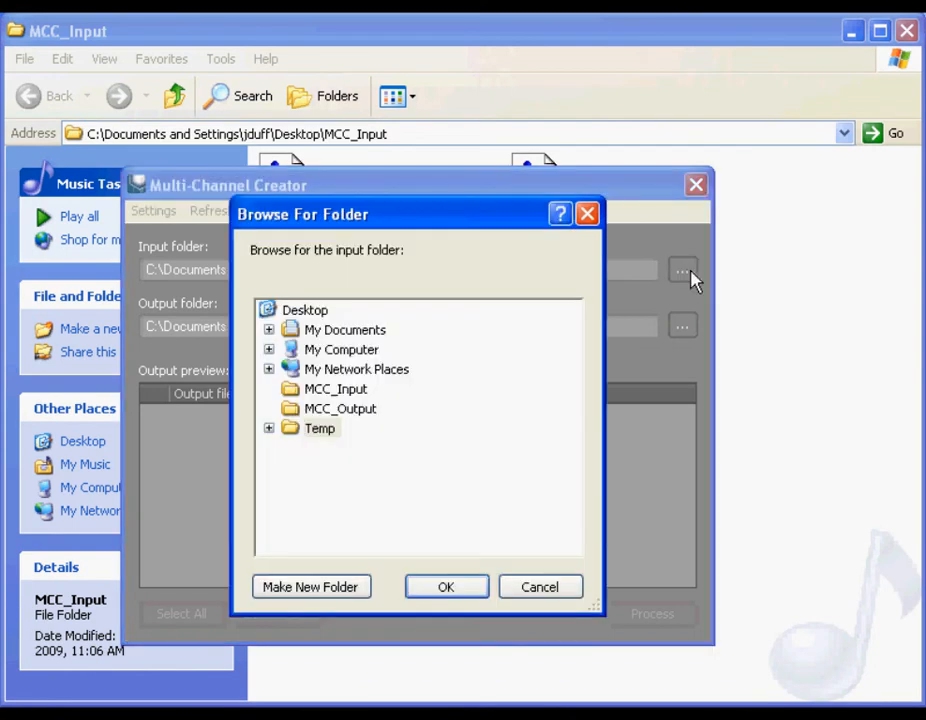
click(336, 388)
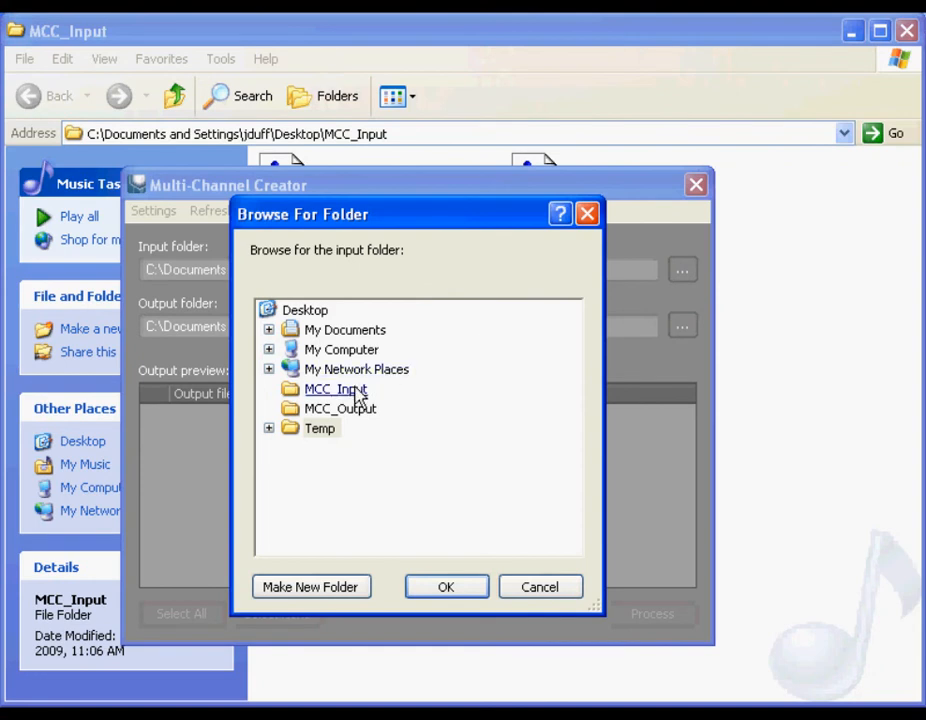
click(336, 388)
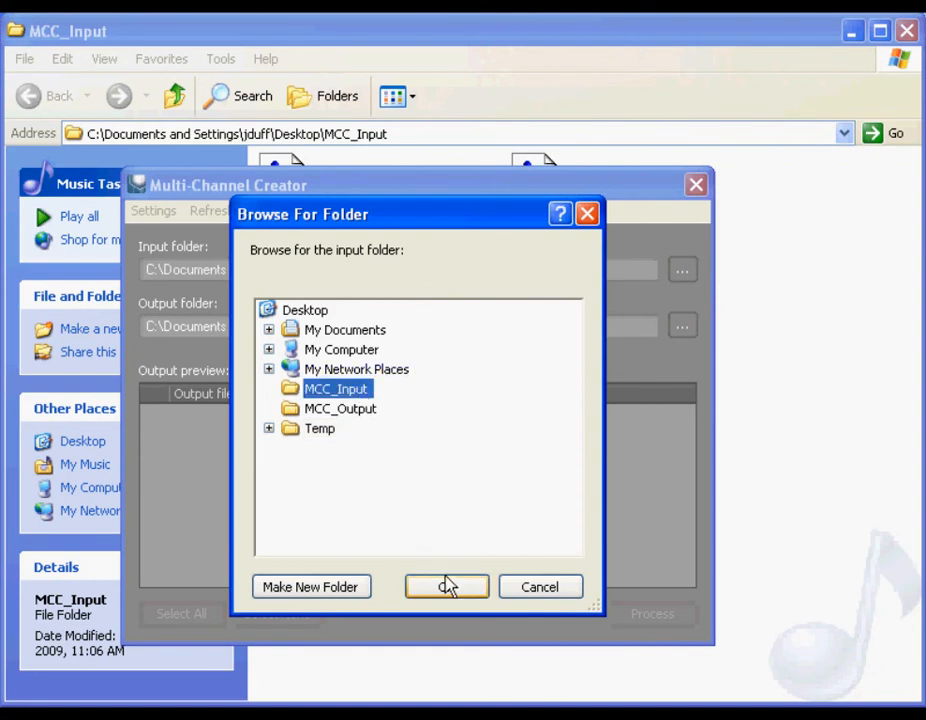
click(446, 586)
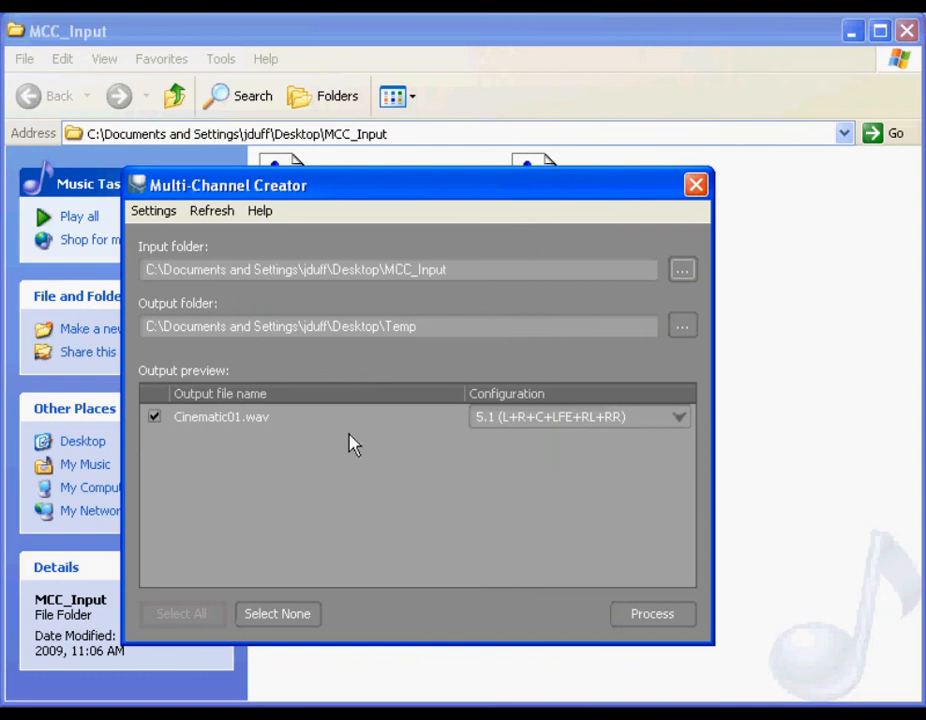
mouse_move(216, 456)
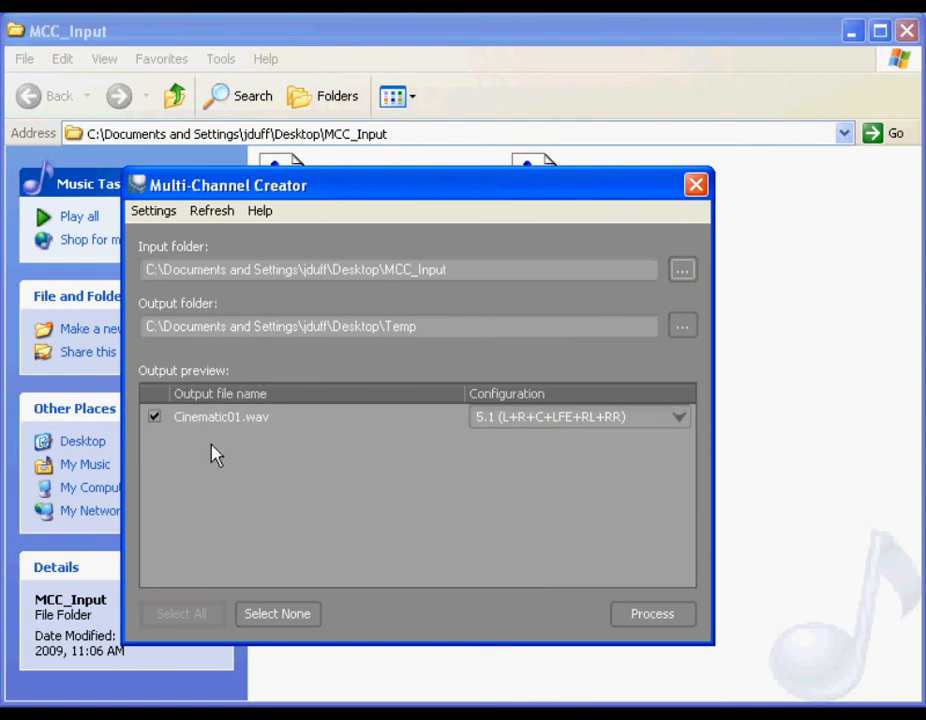
mouse_move(228, 428)
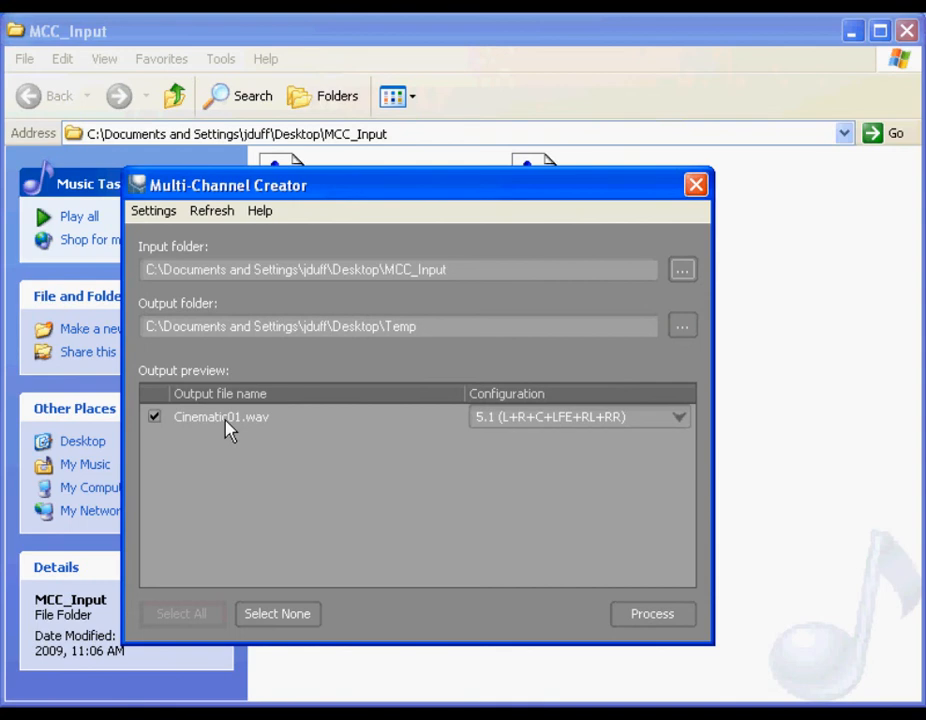
mouse_move(228, 436)
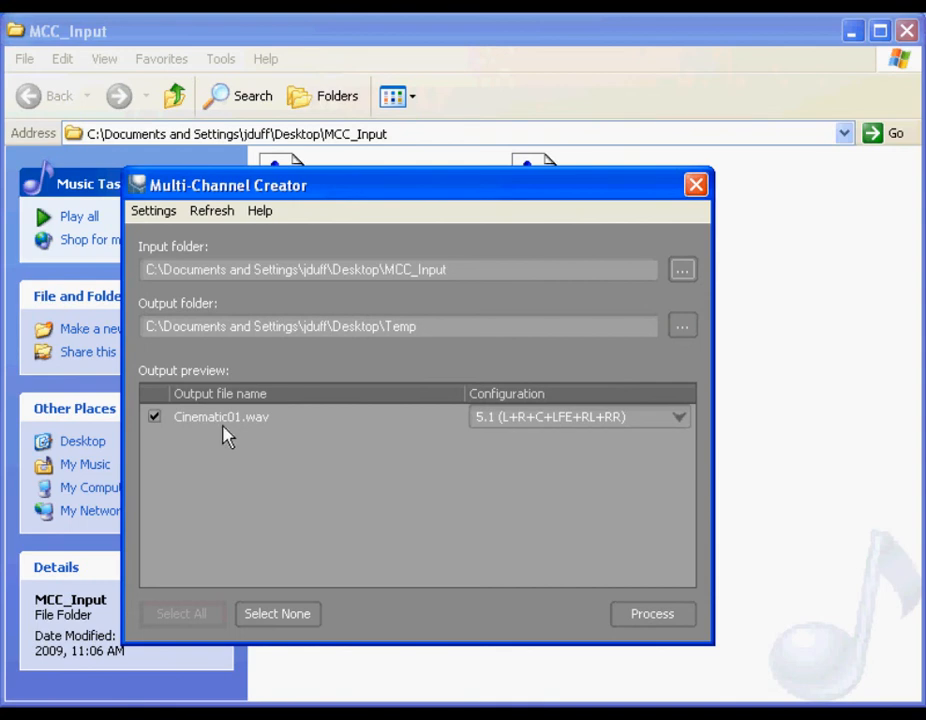
mouse_move(550, 440)
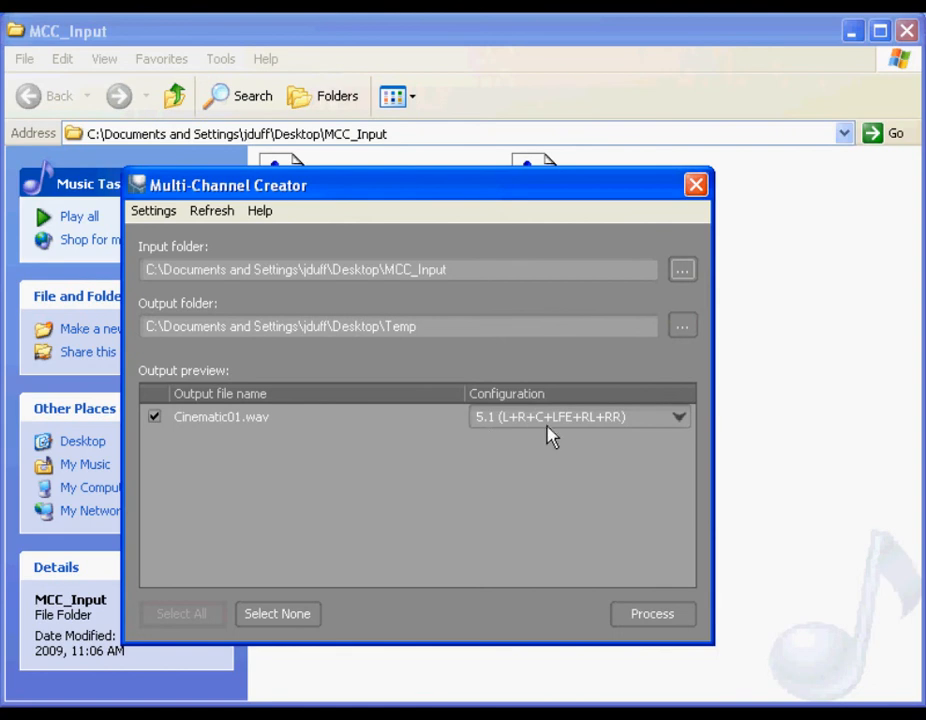
click(680, 418)
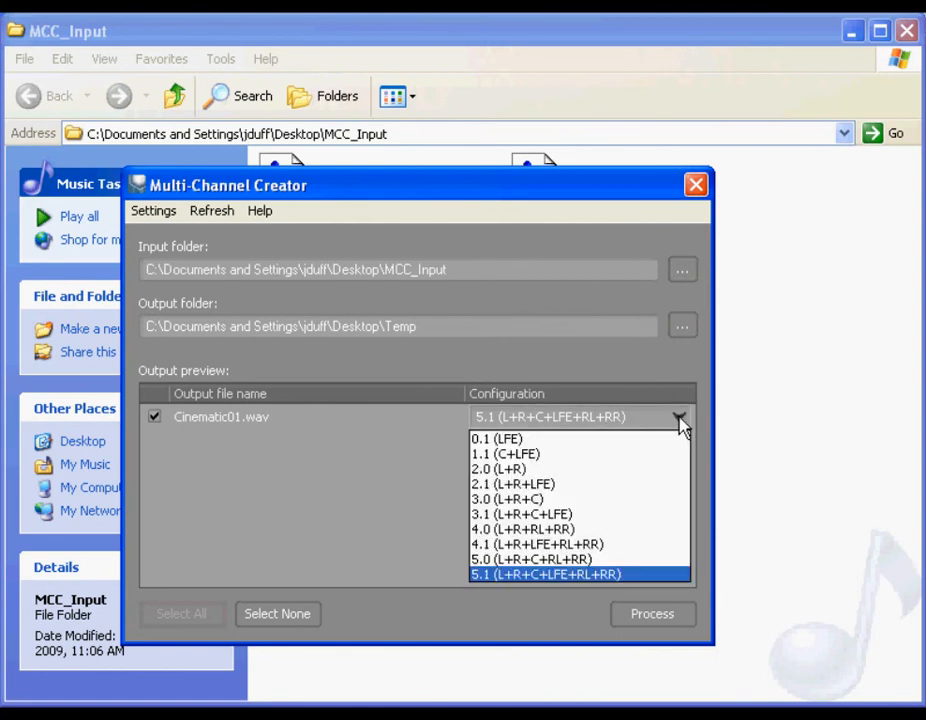
mouse_move(670, 458)
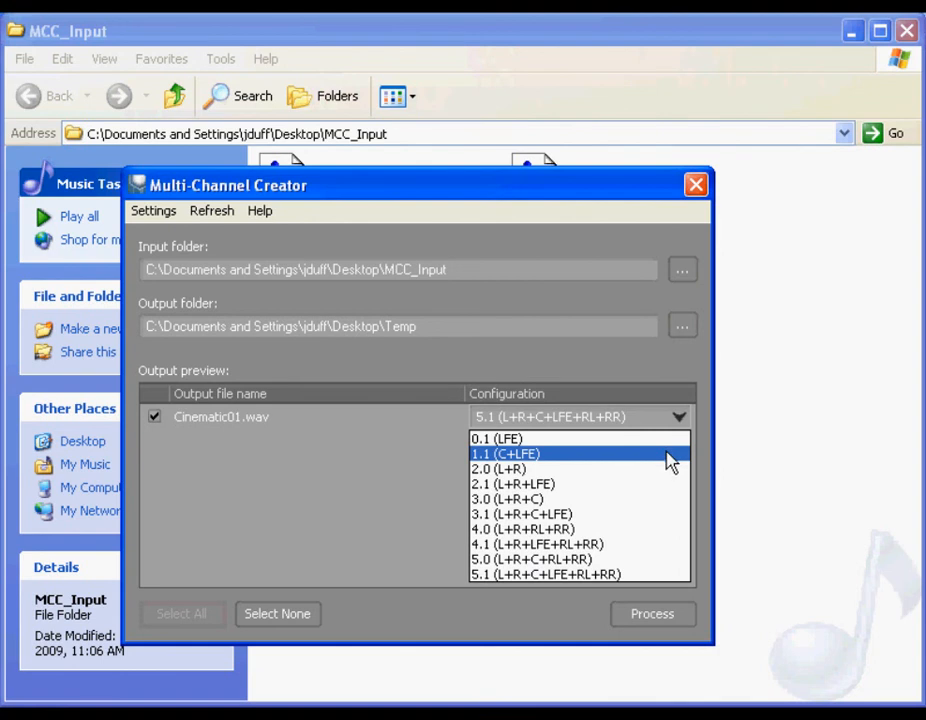
mouse_move(656, 528)
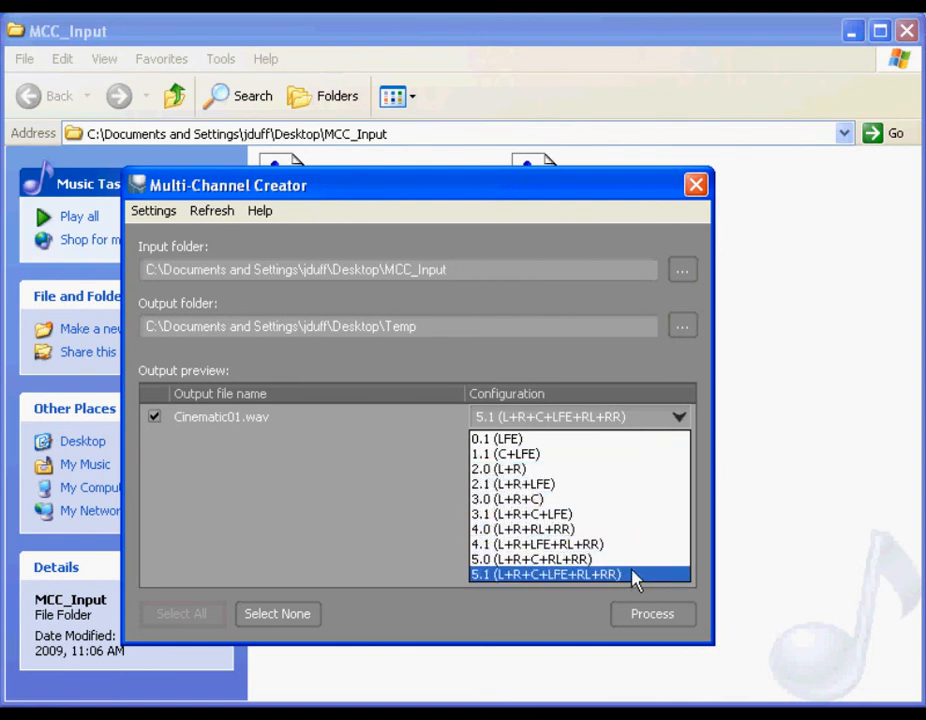
click(548, 574)
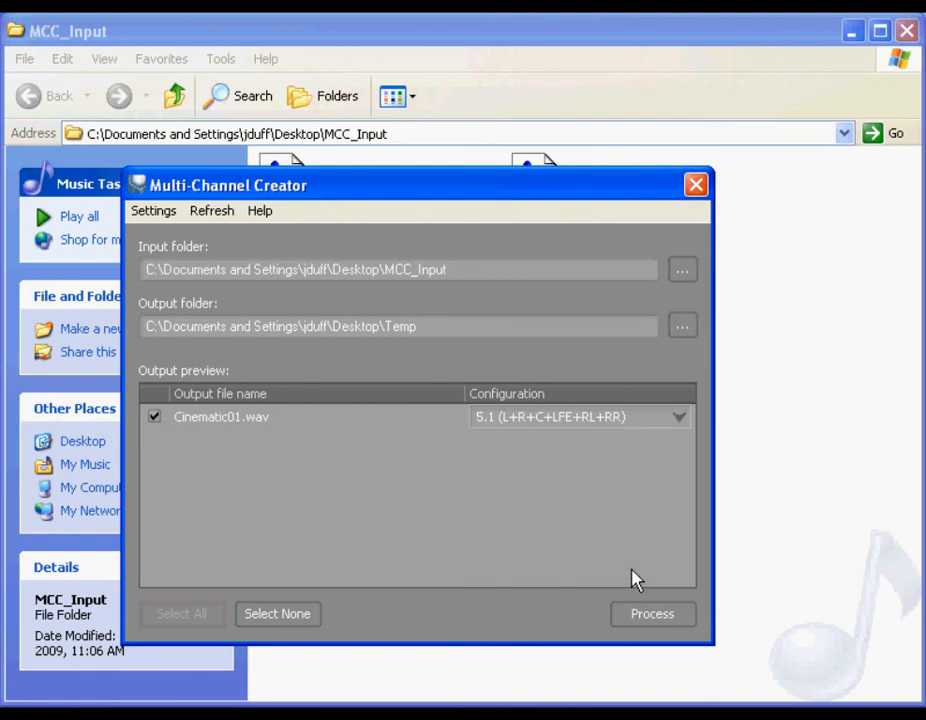
mouse_move(432, 510)
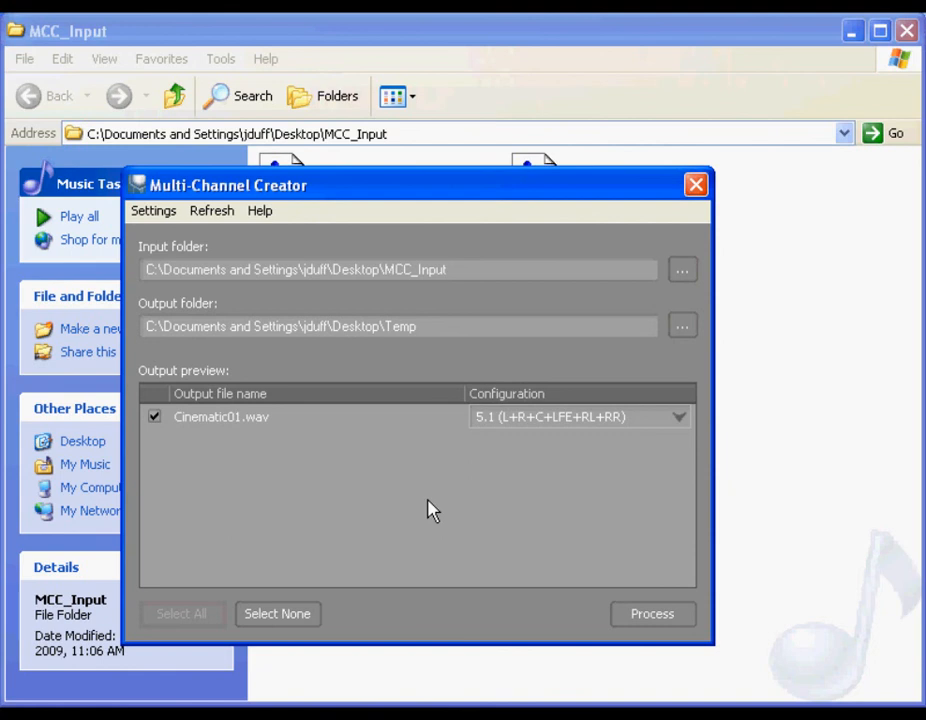
mouse_move(640, 384)
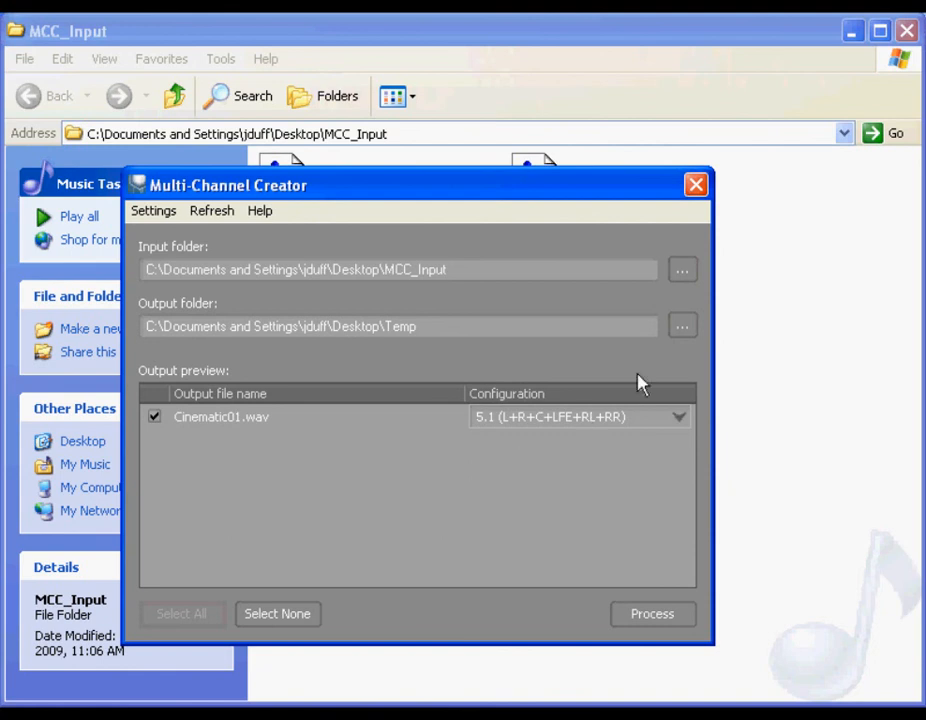
Step: Point the output folder to MCC_Output instead of Temp
click(682, 326)
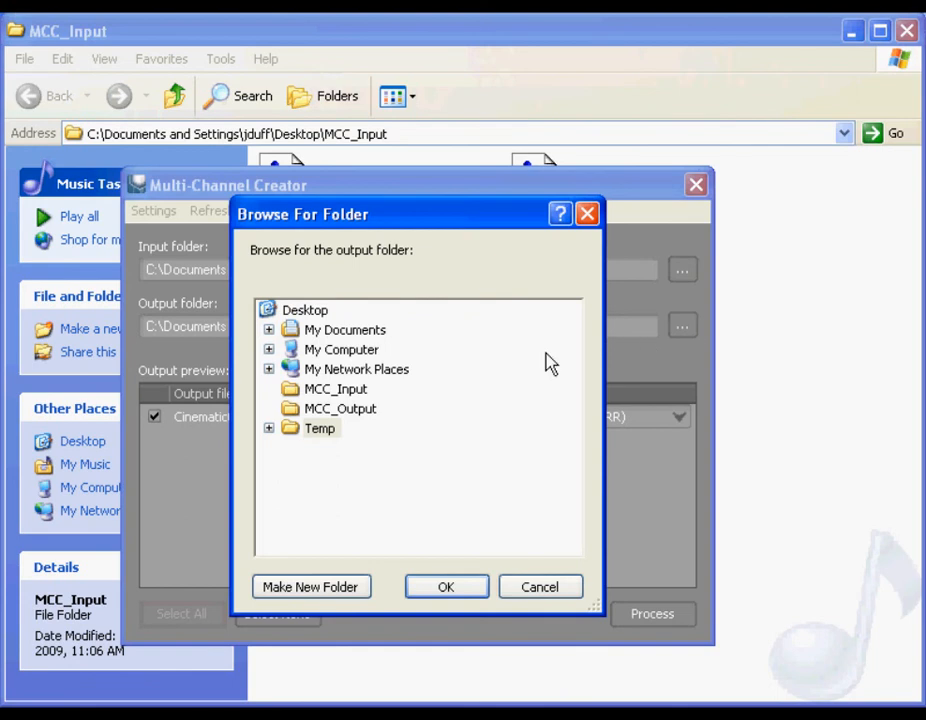
click(340, 408)
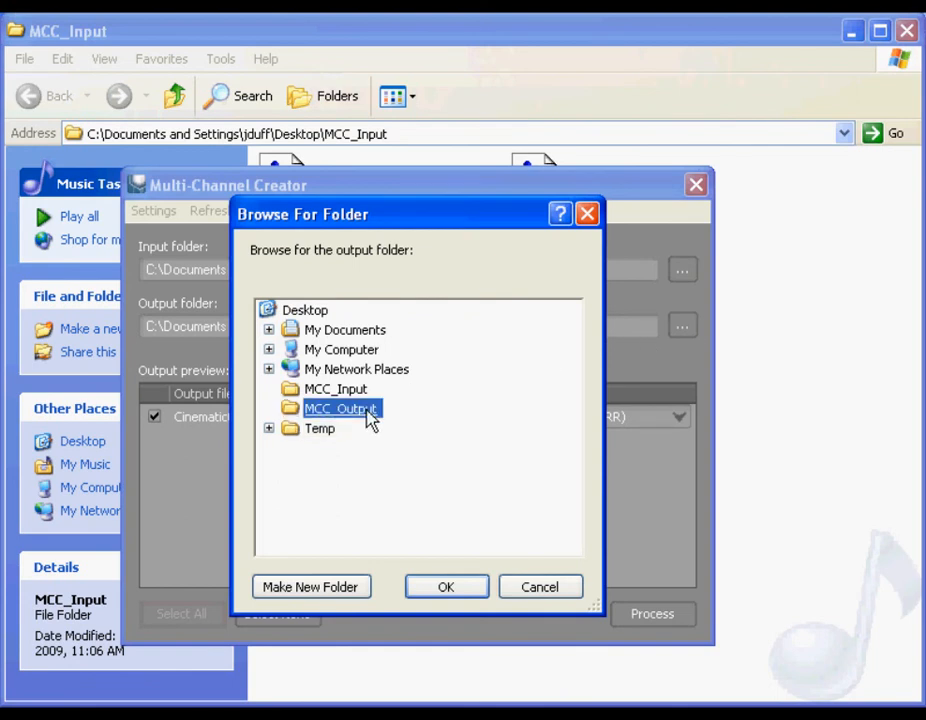
mouse_move(446, 588)
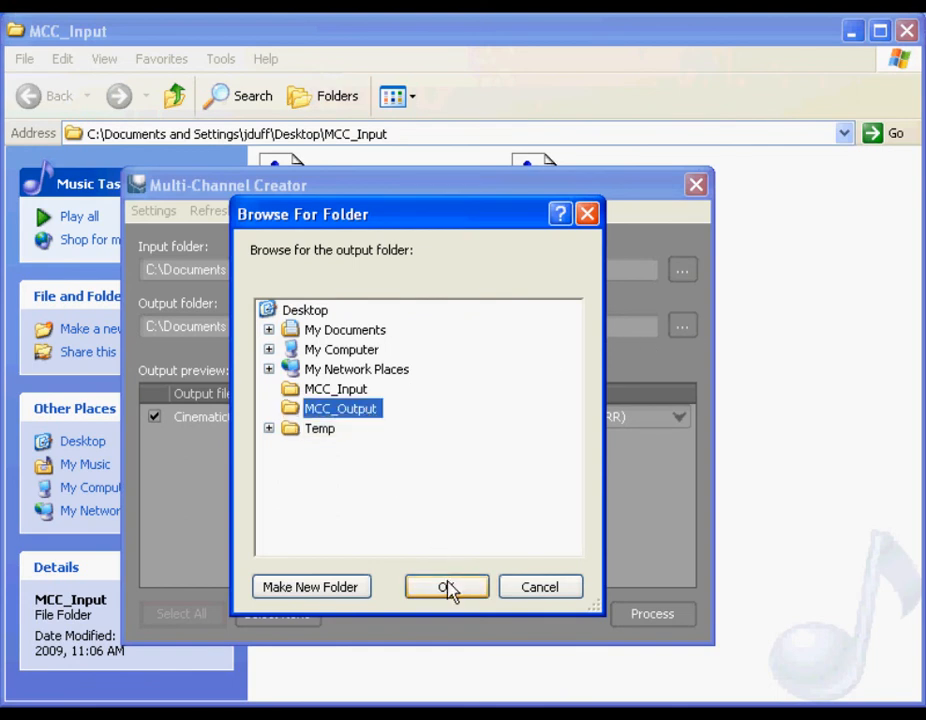
click(446, 588)
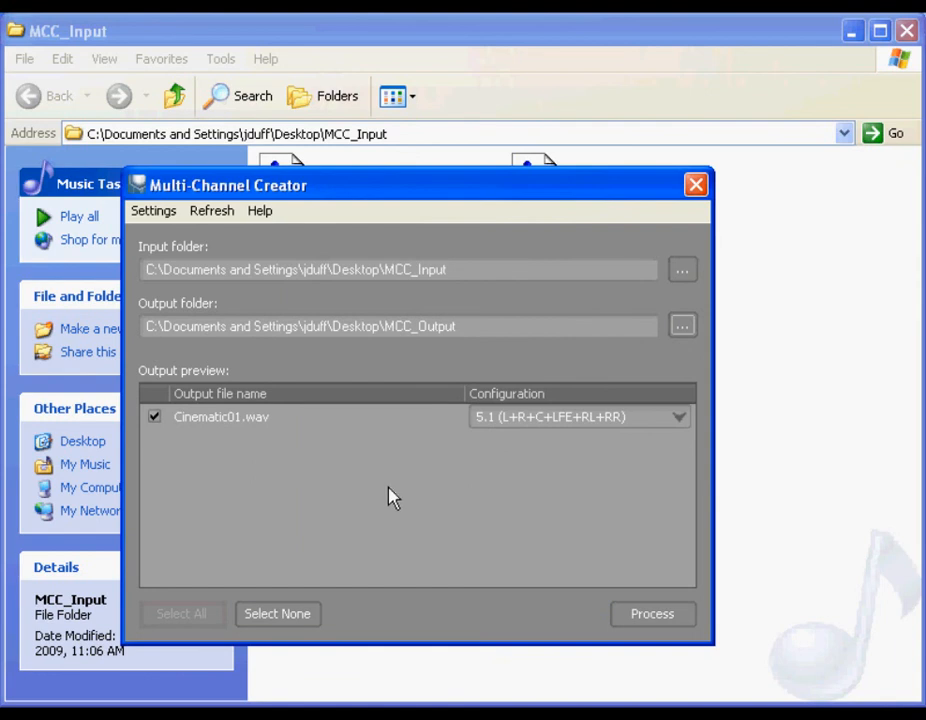
mouse_move(652, 612)
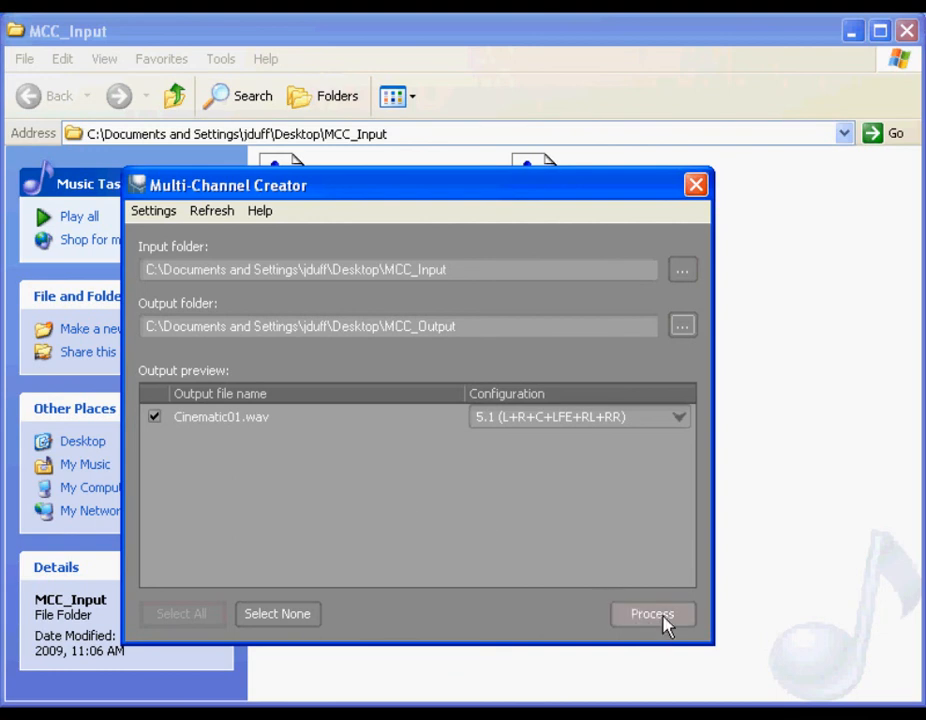
Step: Process the mono files into Cinematic01.wav, confirm the log shows Successful, and close it
click(652, 612)
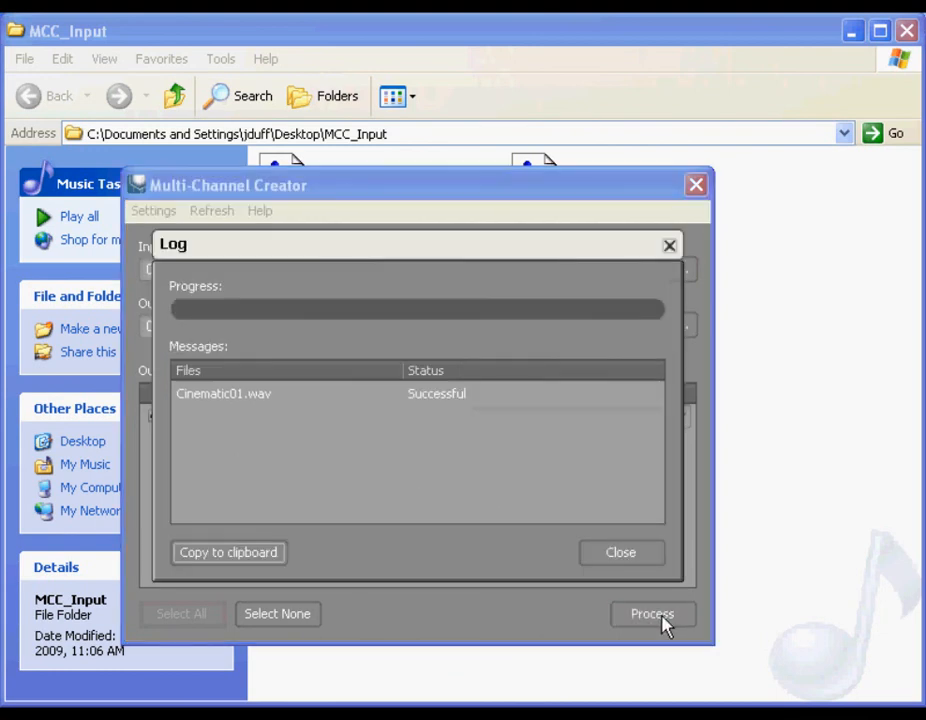
mouse_move(340, 482)
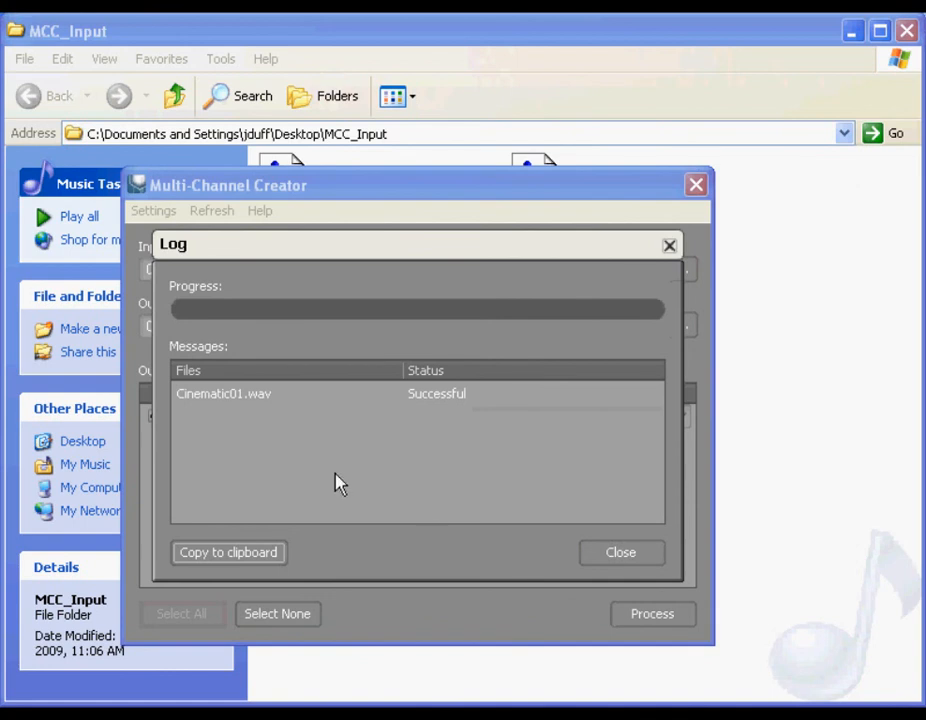
mouse_move(420, 412)
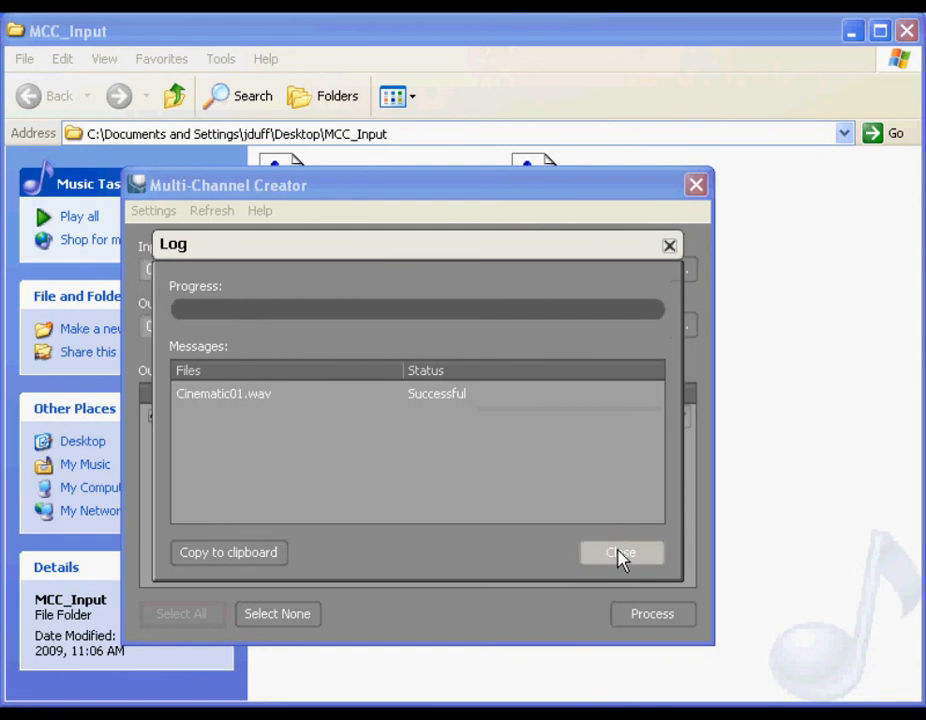
click(620, 552)
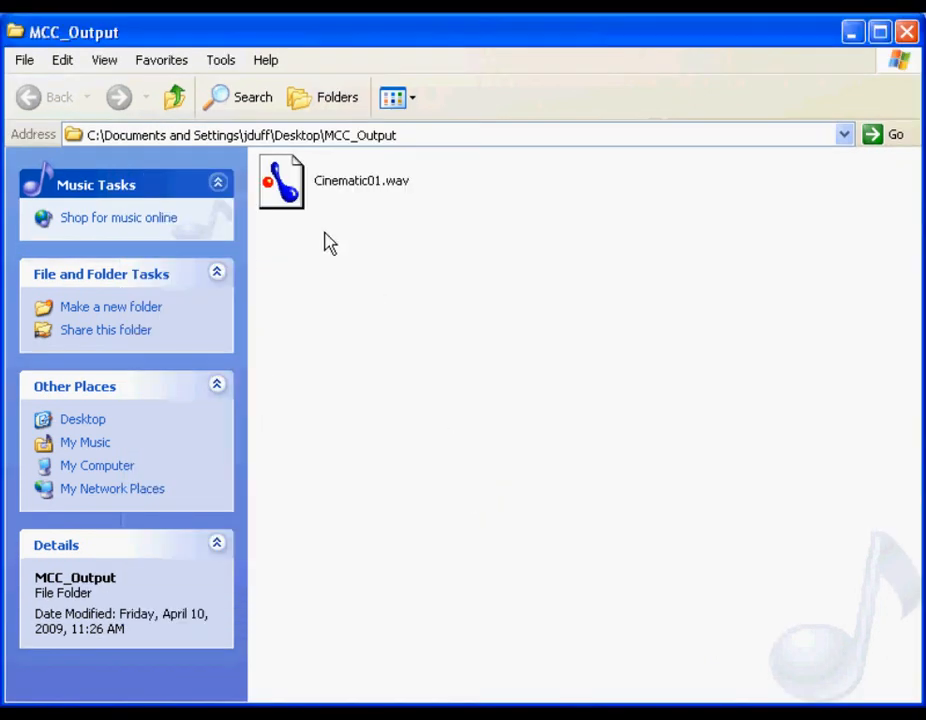
mouse_move(290, 196)
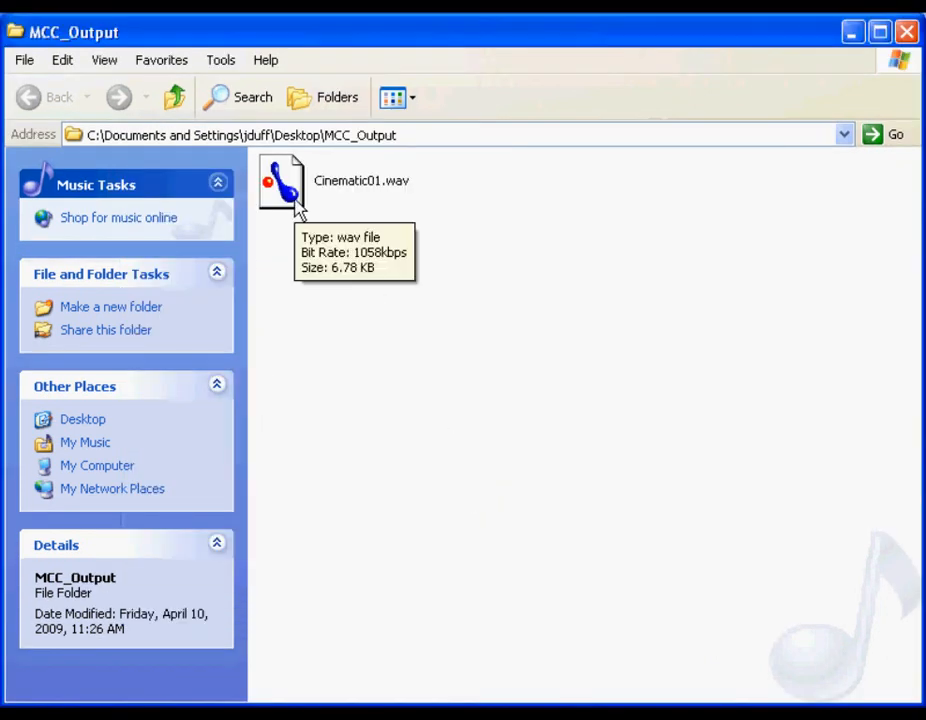
mouse_move(330, 216)
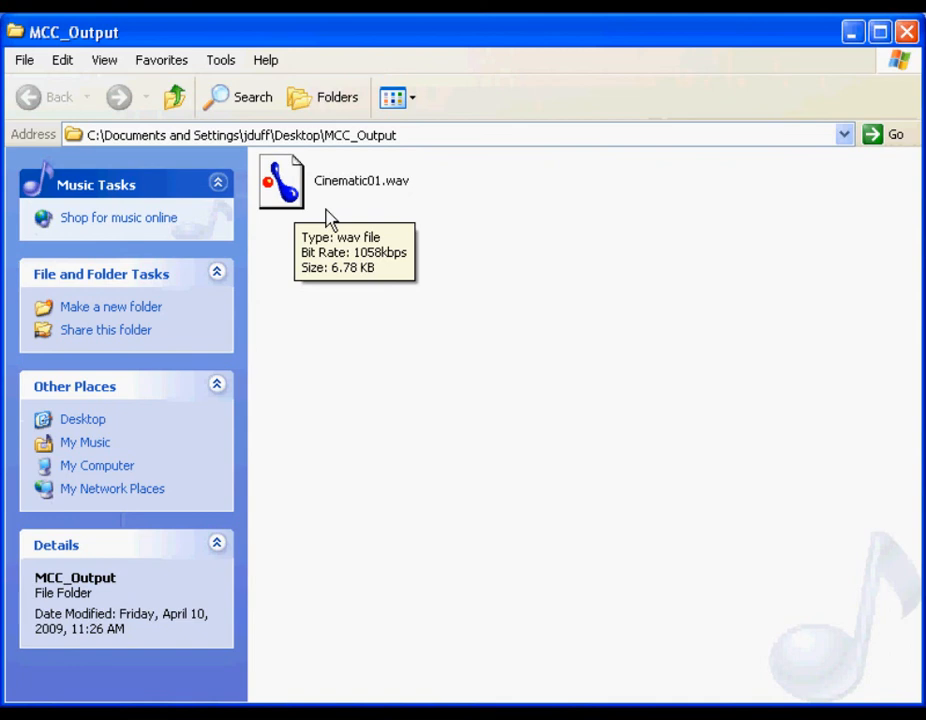